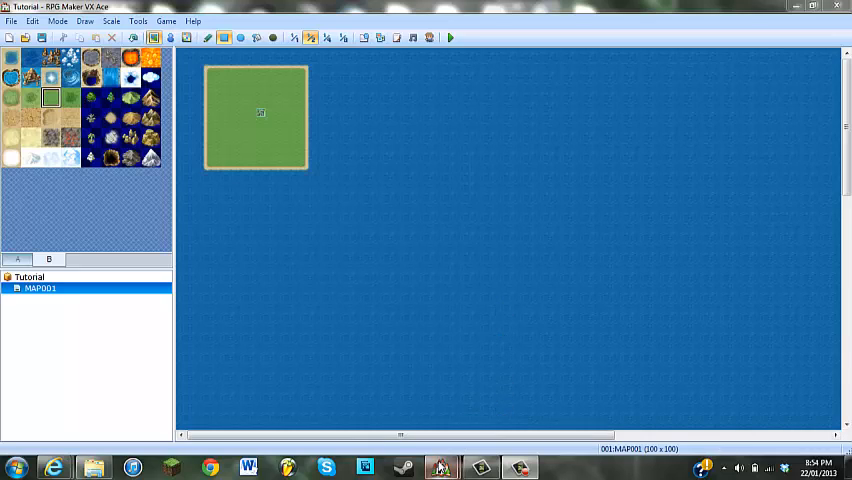
Return to the Tutorial project and open its Database.
key("alt+tab")
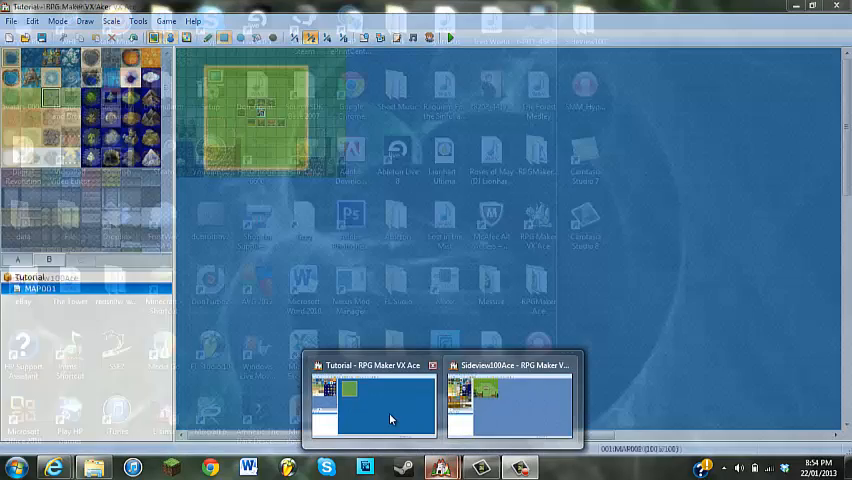
left_click(372, 405)
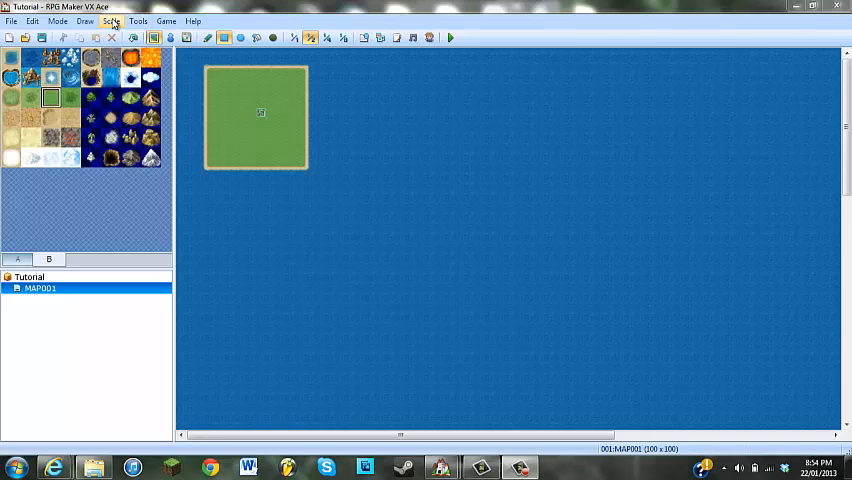
left_click(138, 20)
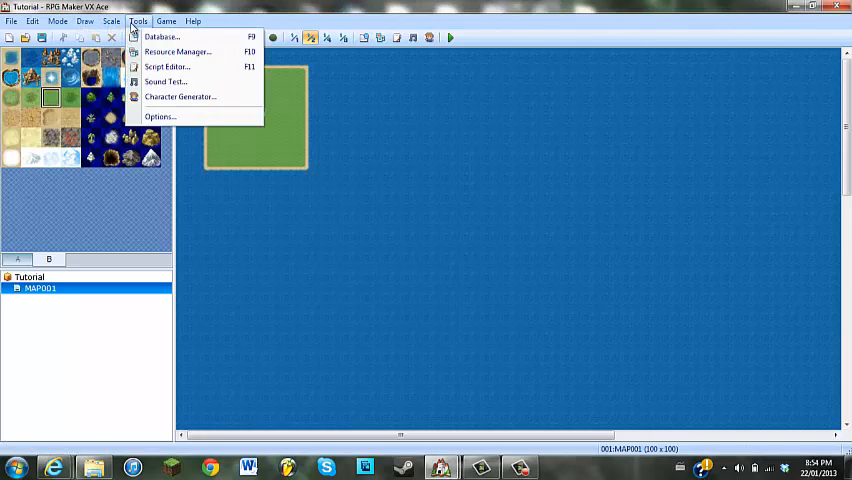
left_click(161, 36)
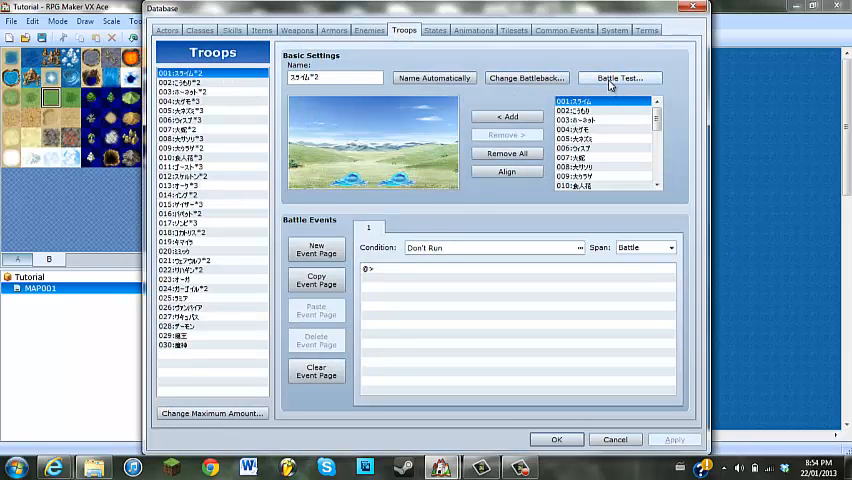
Battle-test the first troop with the lead actor at level 99, then end the test.
left_click(618, 78)
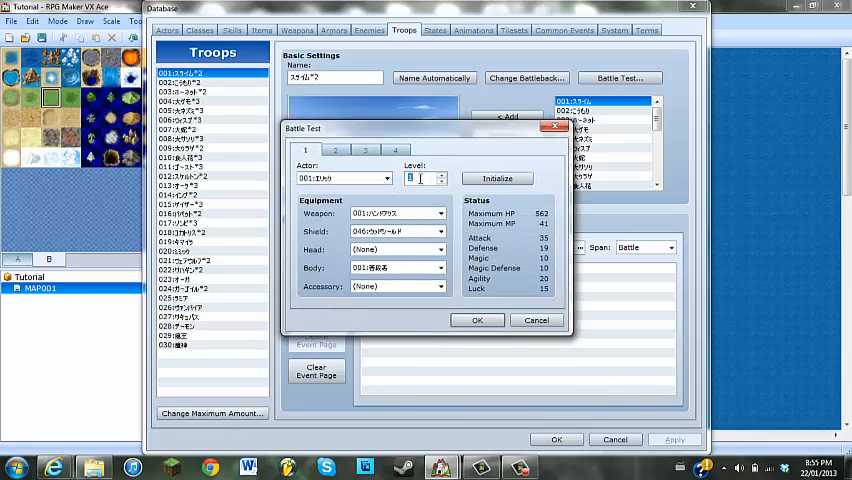
type("99")
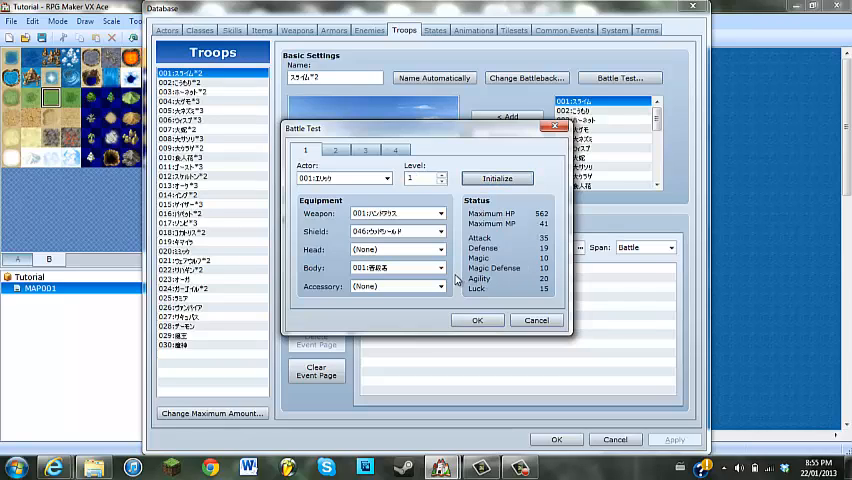
left_click(418, 178)
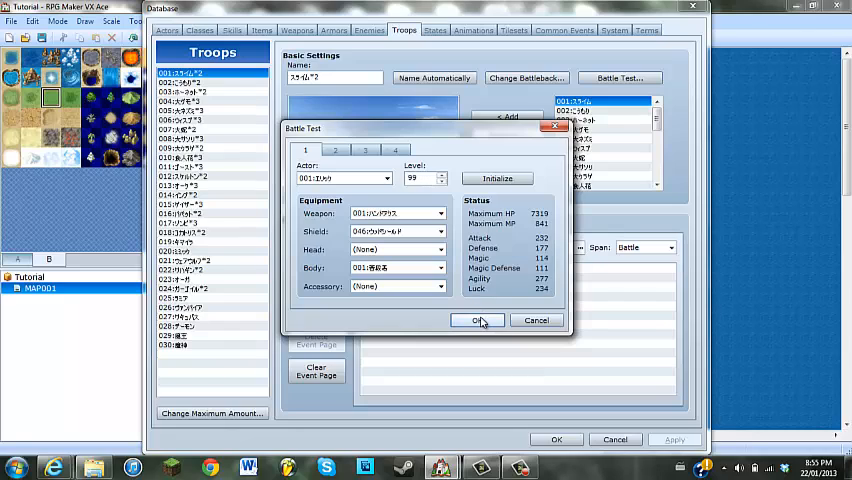
mouse_move(483, 322)
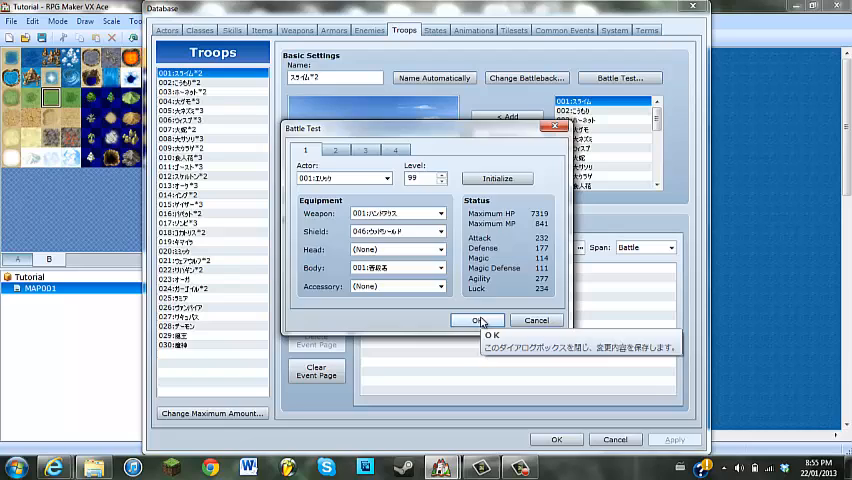
left_click(481, 320)
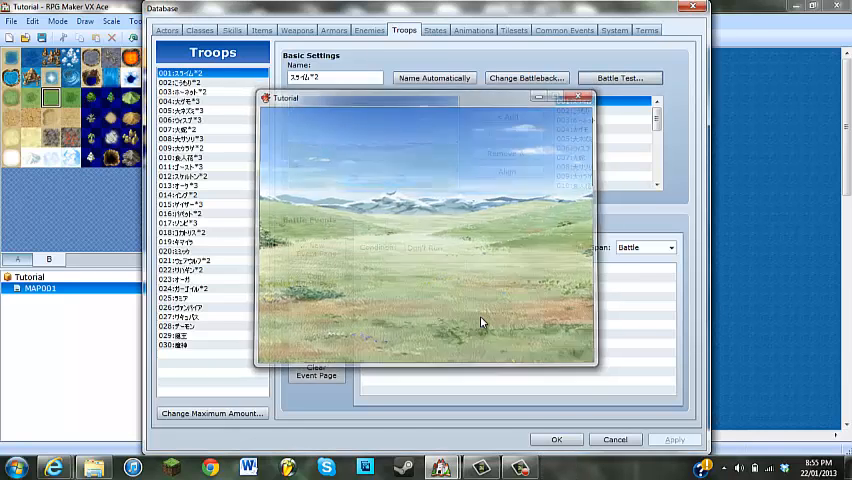
left_click(586, 98)
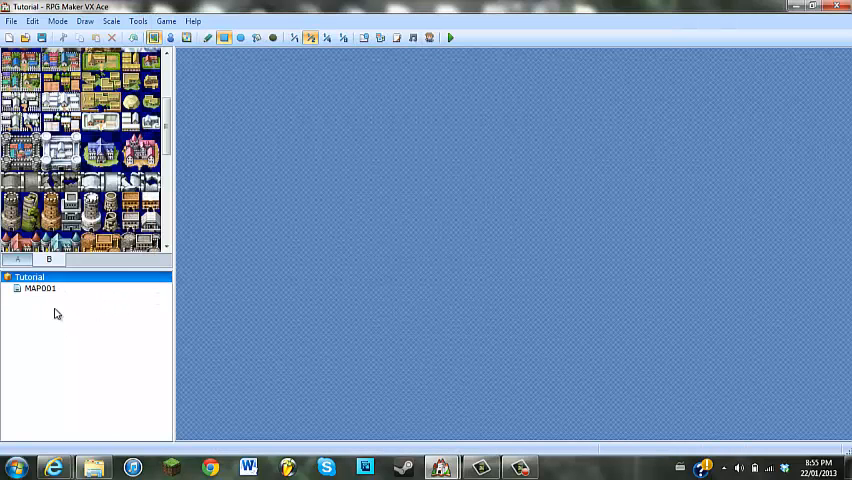
Open Sideview100Ace's Database, battle-test its first troop side-view, then close the battle.
double_click(40, 288)
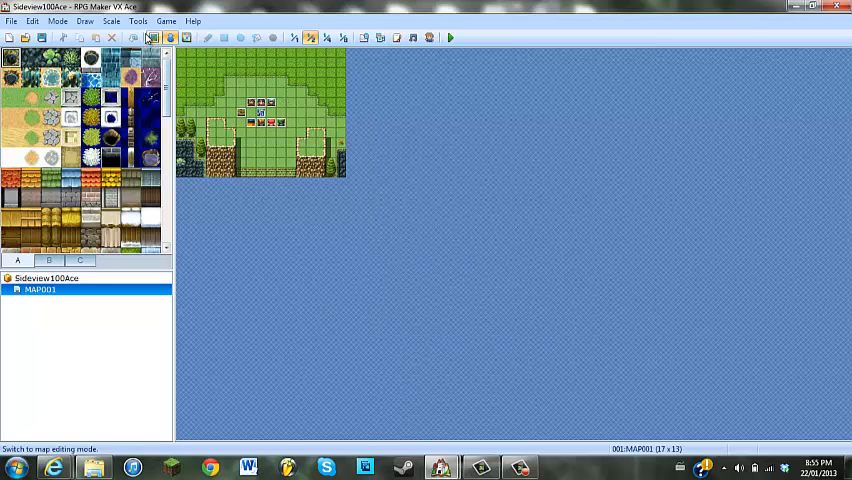
left_click(166, 20)
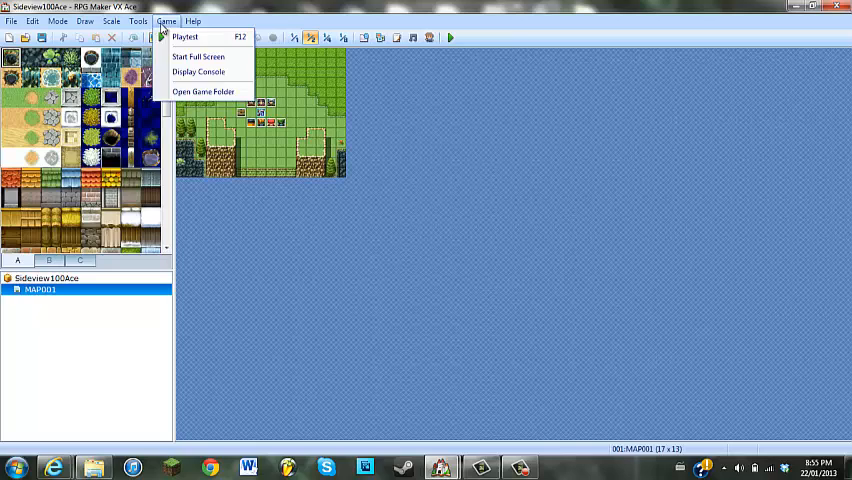
left_click(138, 21)
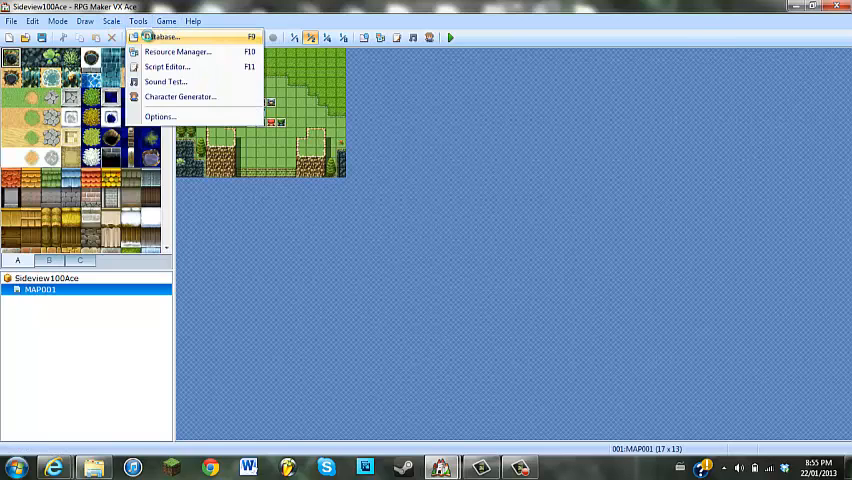
left_click(161, 36)
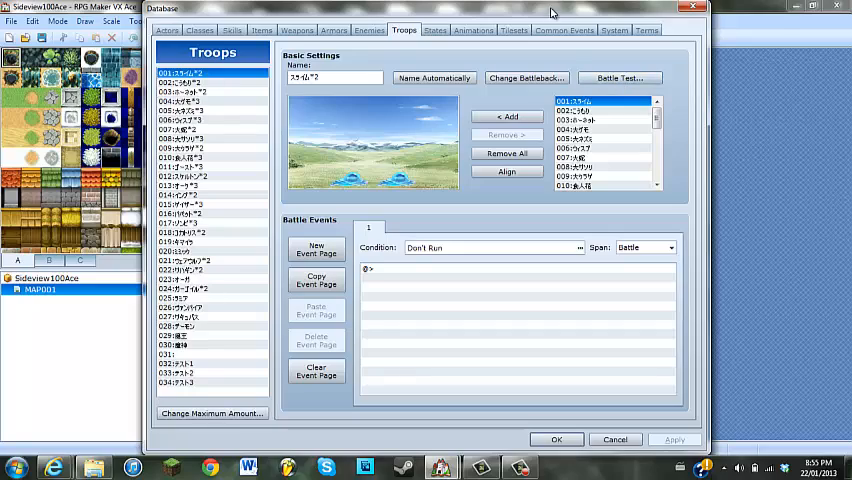
left_click(619, 77)
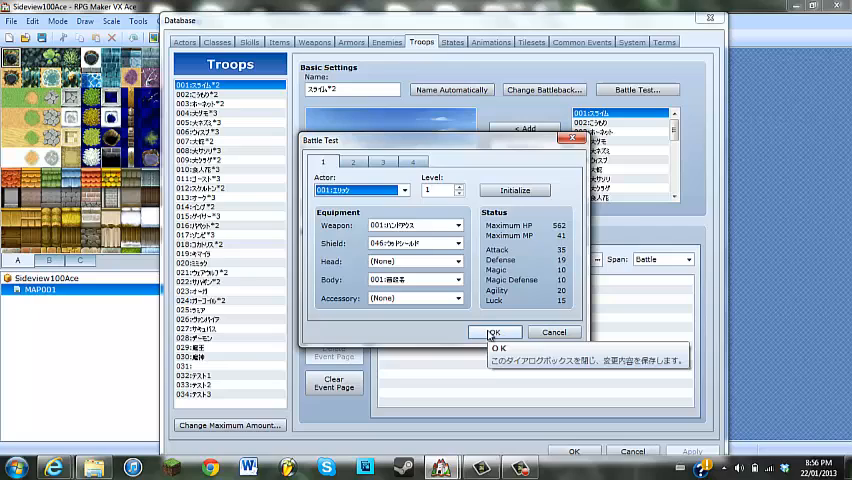
left_click(491, 332)
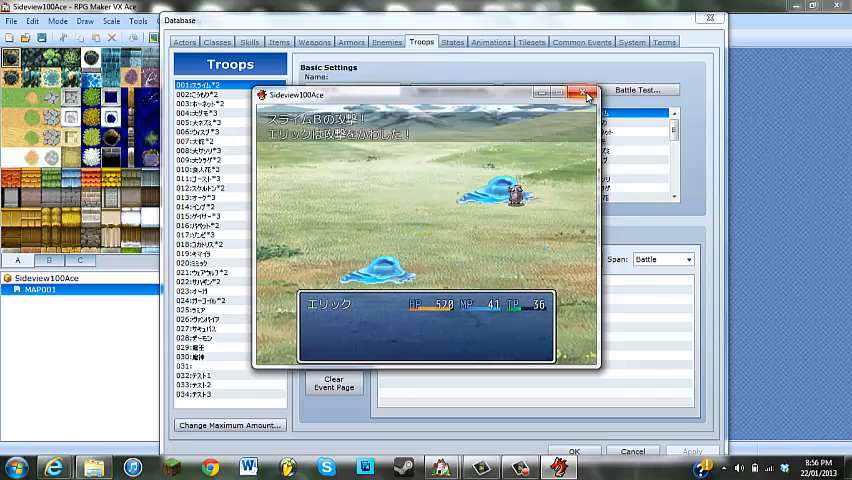
left_click(586, 93)
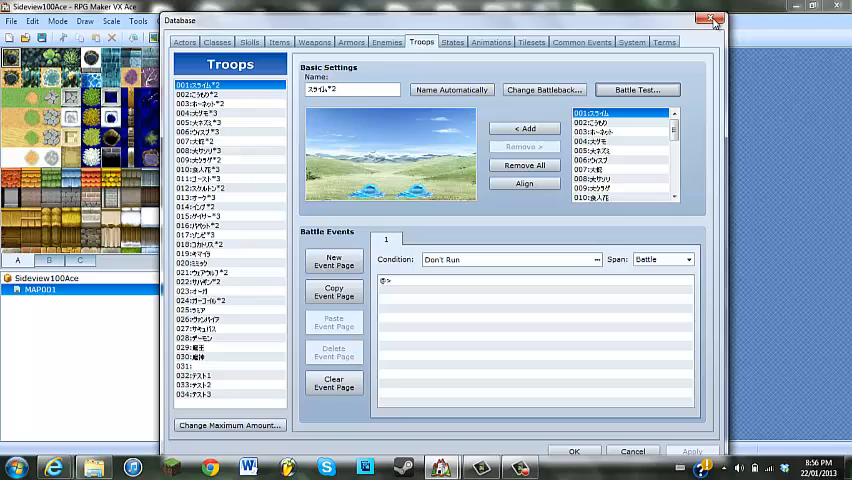
Close the Database and view VXAce_SP1 and the SideView action and battler scripts.
left_click(714, 20)
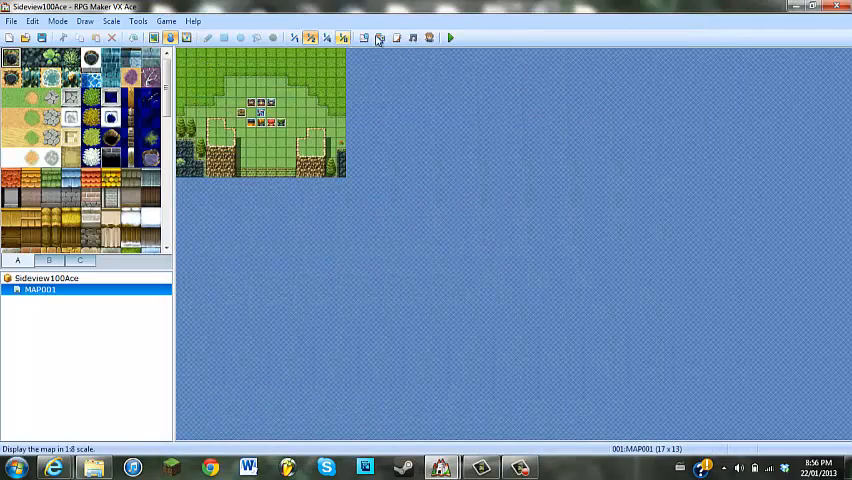
mouse_move(396, 37)
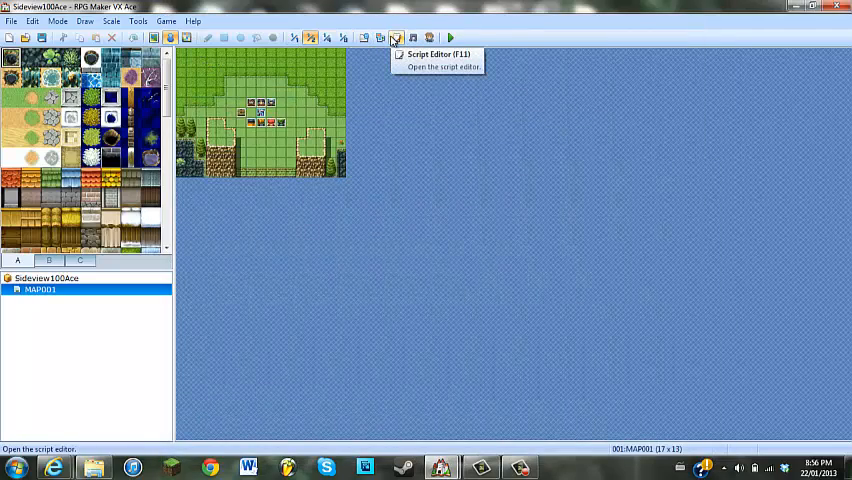
left_click(395, 37)
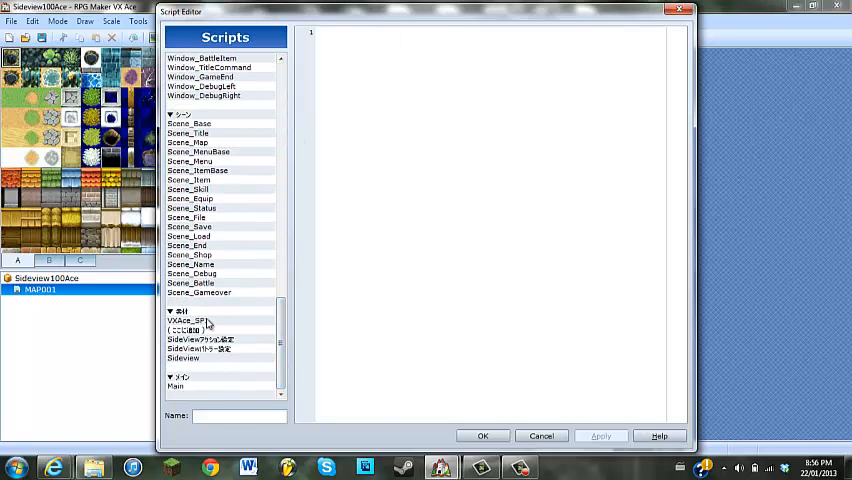
left_click(184, 321)
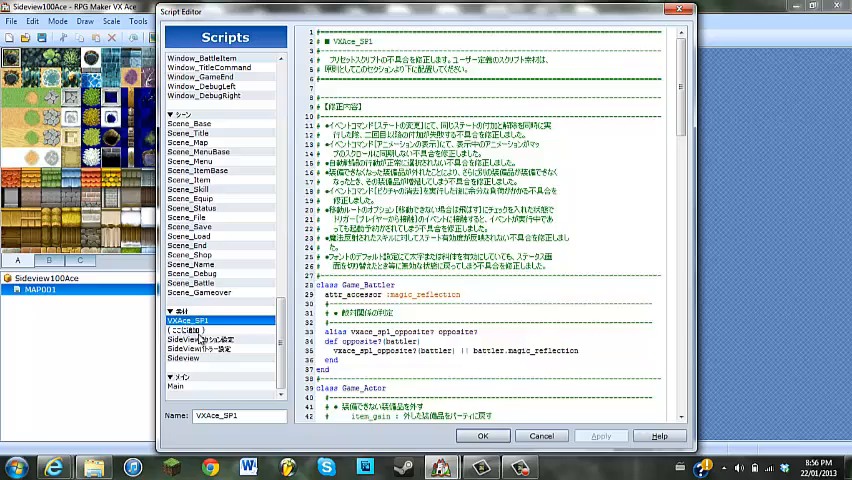
left_click(189, 330)
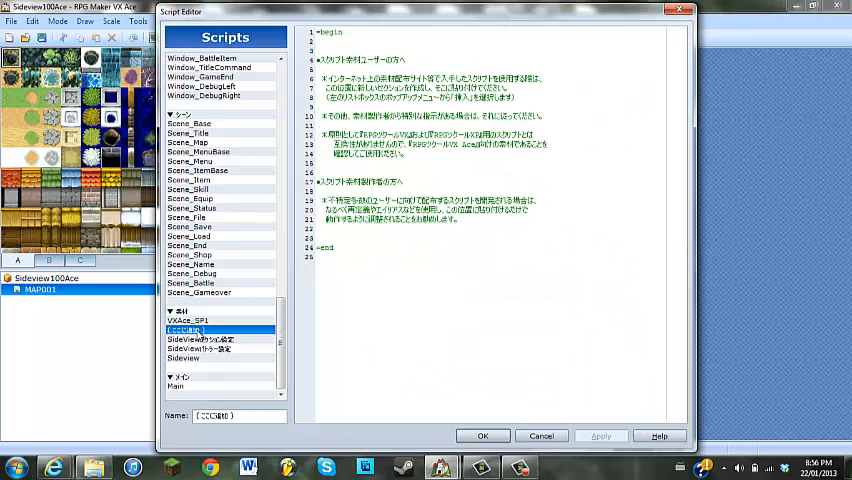
left_click(200, 347)
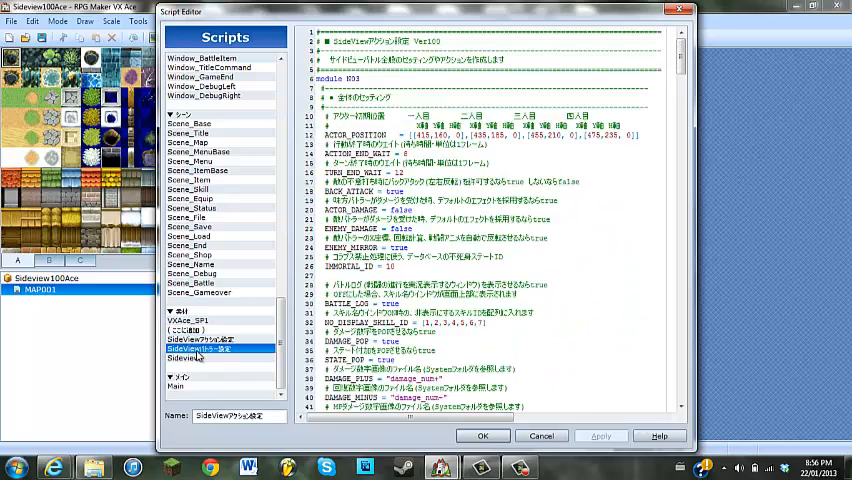
left_click(187, 320)
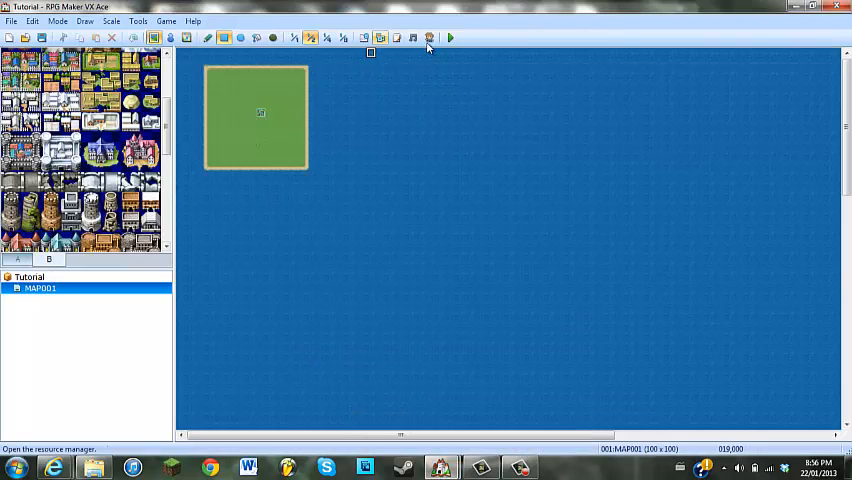
Copy the Sideview scripts from Sideview100Ace into Tutorial's Materials section.
left_click(412, 38)
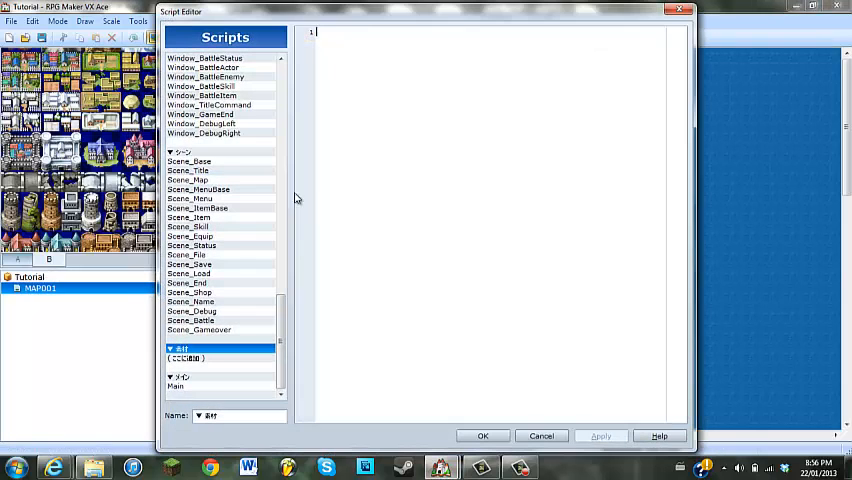
left_click(185, 358)
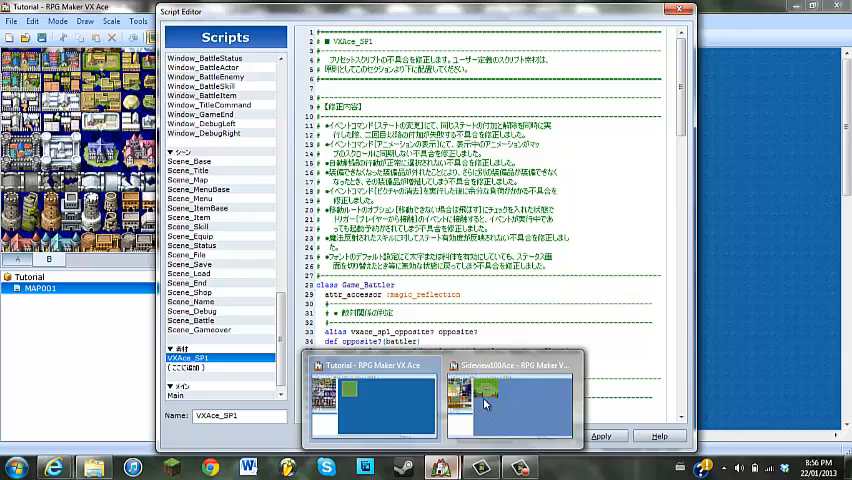
left_click(510, 400)
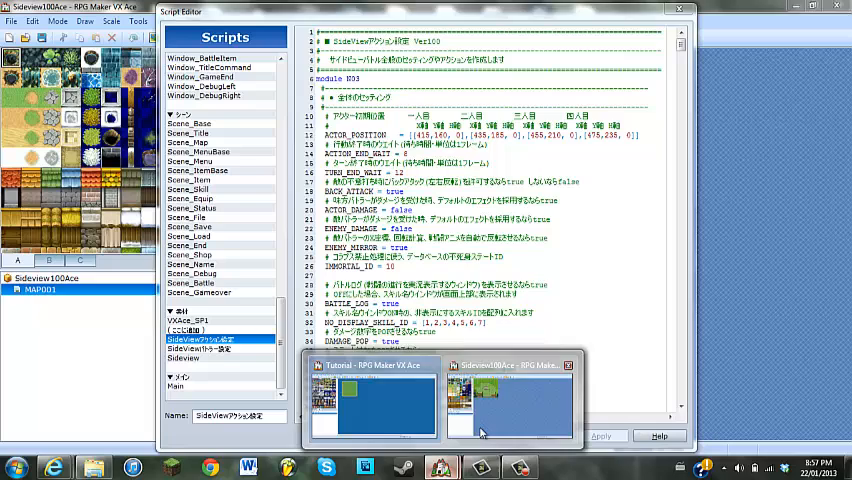
right_click(205, 349)
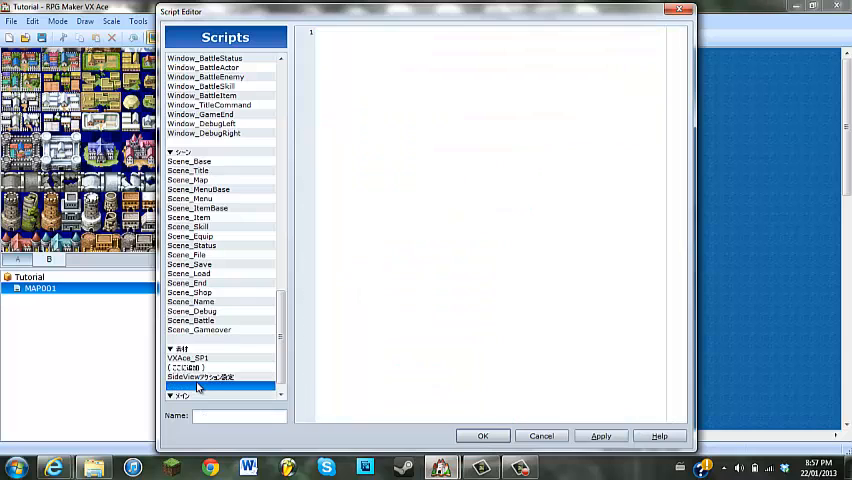
left_click(200, 386)
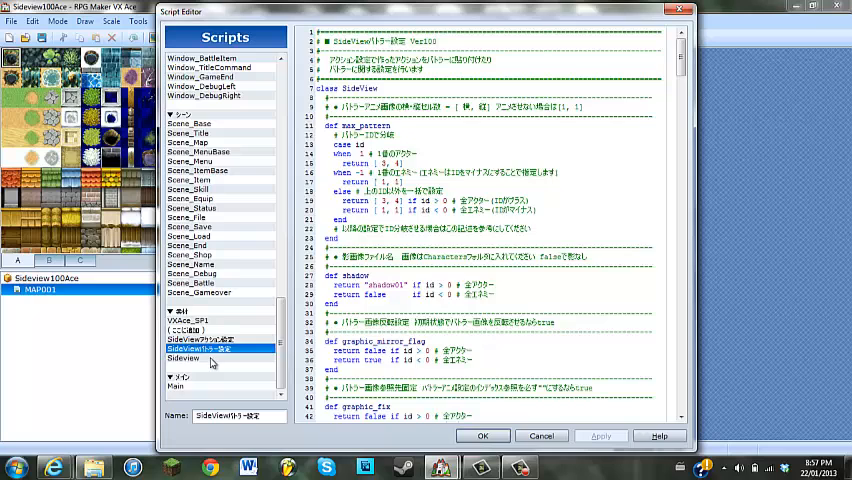
left_click(182, 358)
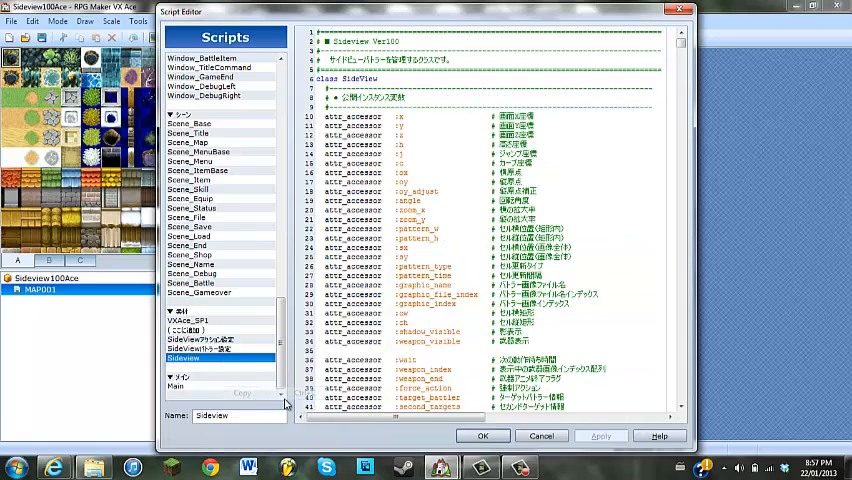
left_click(210, 386)
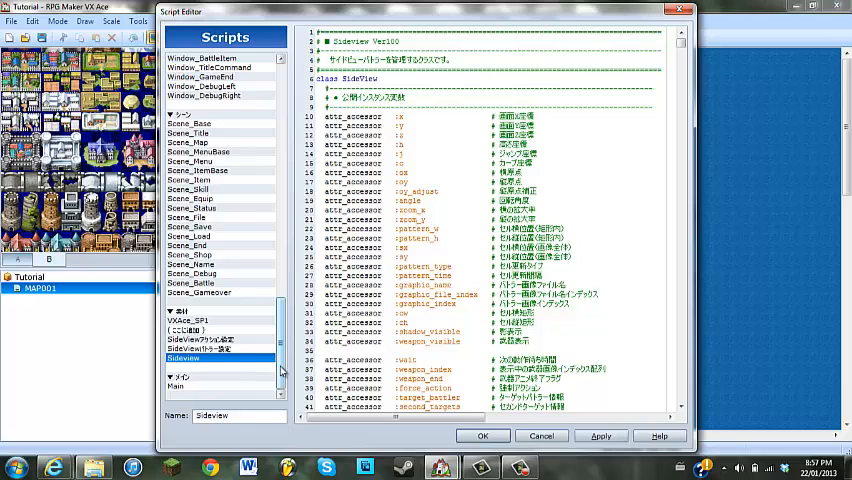
scroll("down", 3)
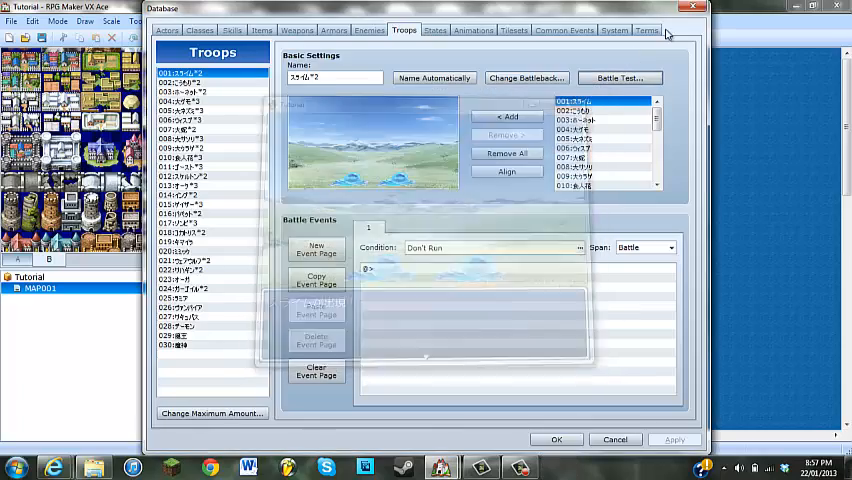
Rerun the Tutorial battle test and dismiss the missing shadow01 graphic error.
left_click(615, 440)
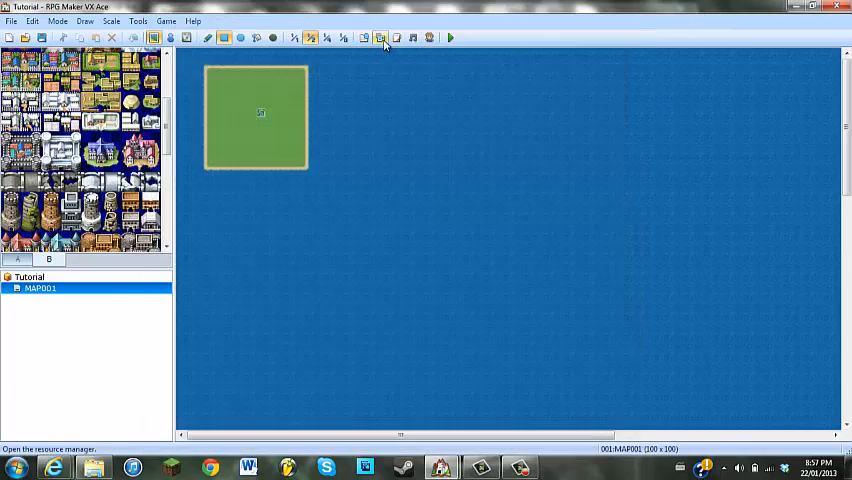
left_click(395, 38)
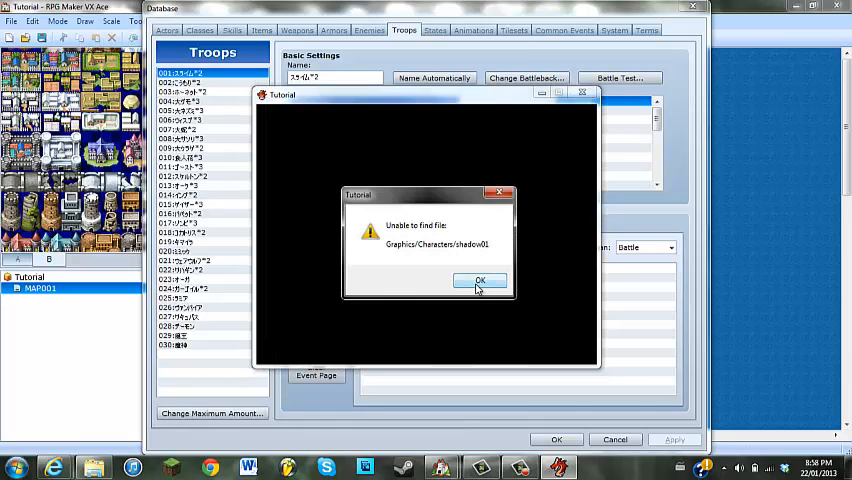
left_click(479, 280)
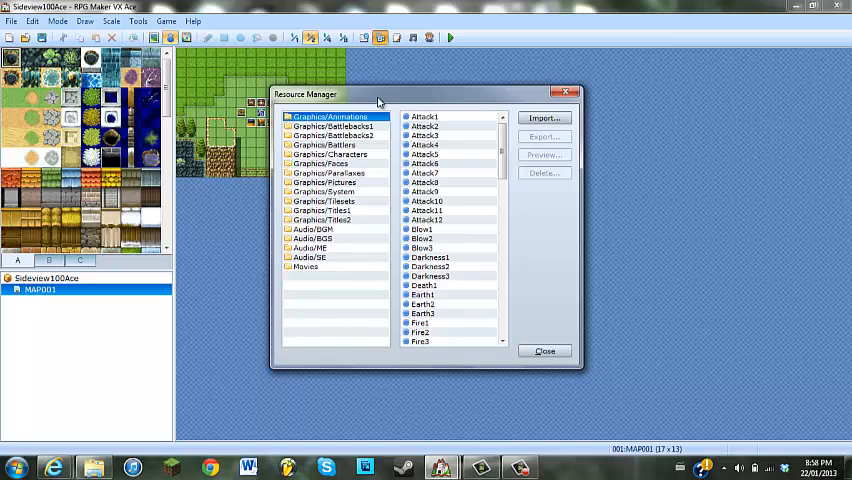
Browse Sideview100Ace's Battlebacks, Battlers, Characters, Parallaxes, Pictures and System graphics.
left_click(333, 135)
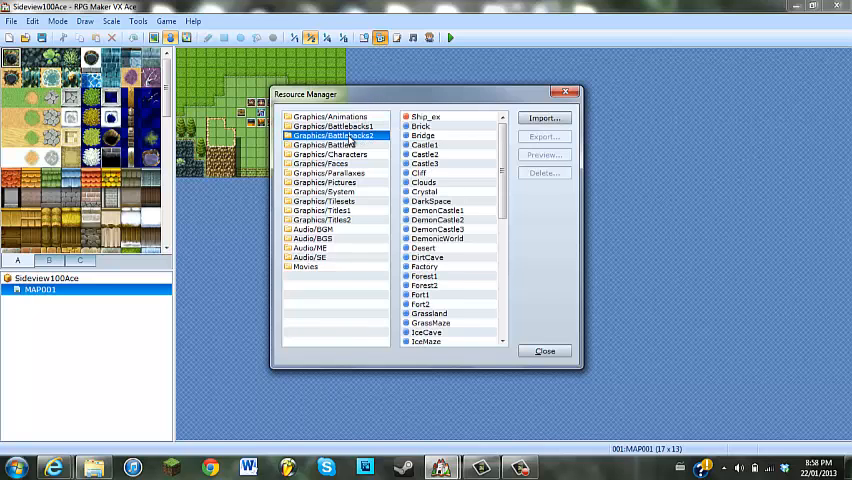
left_click(332, 126)
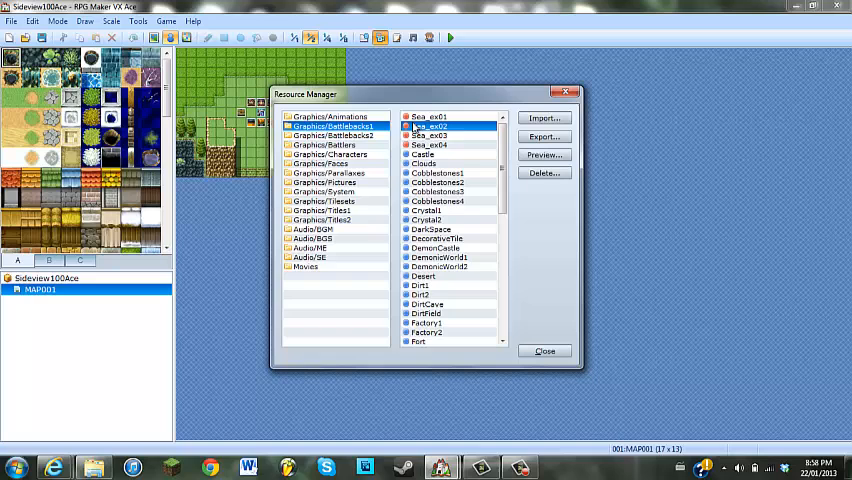
left_click(332, 135)
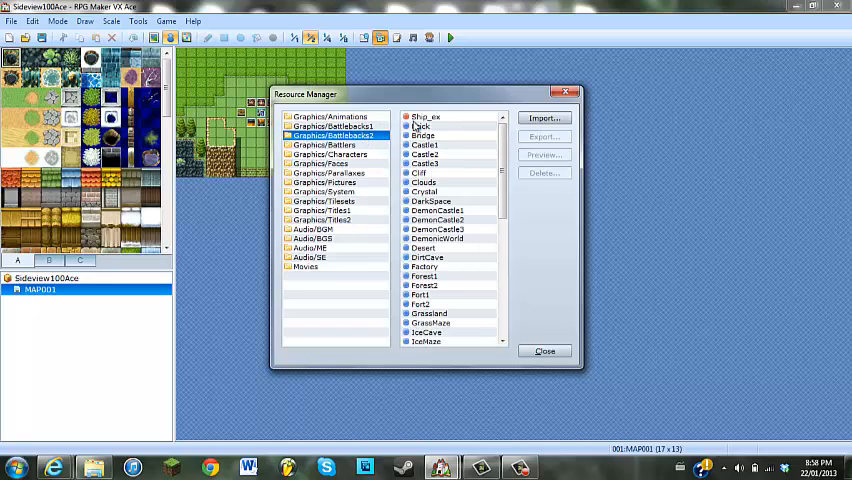
left_click(322, 145)
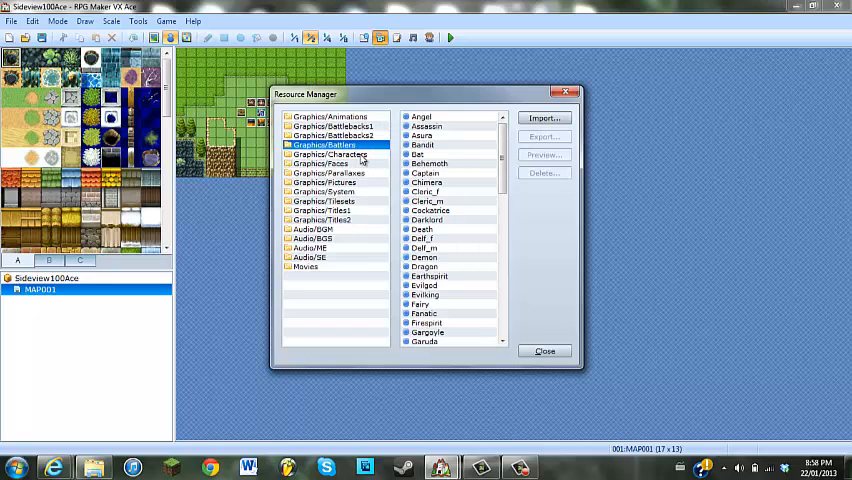
left_click(331, 154)
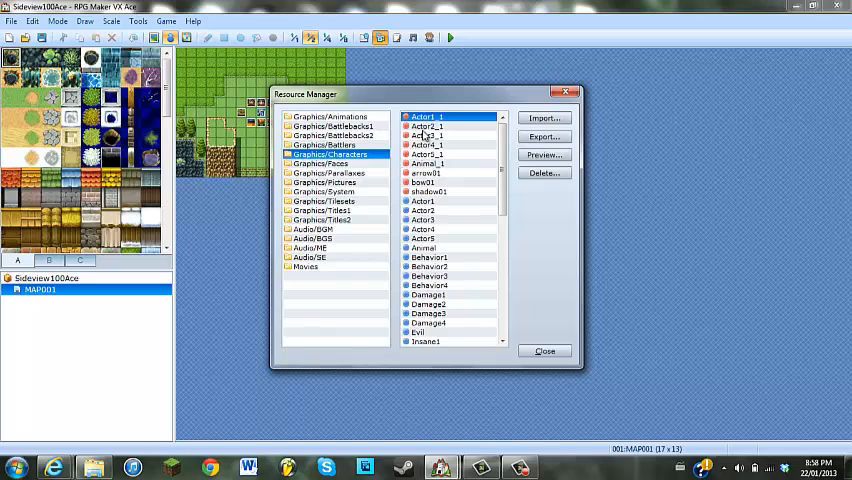
left_click(425, 173)
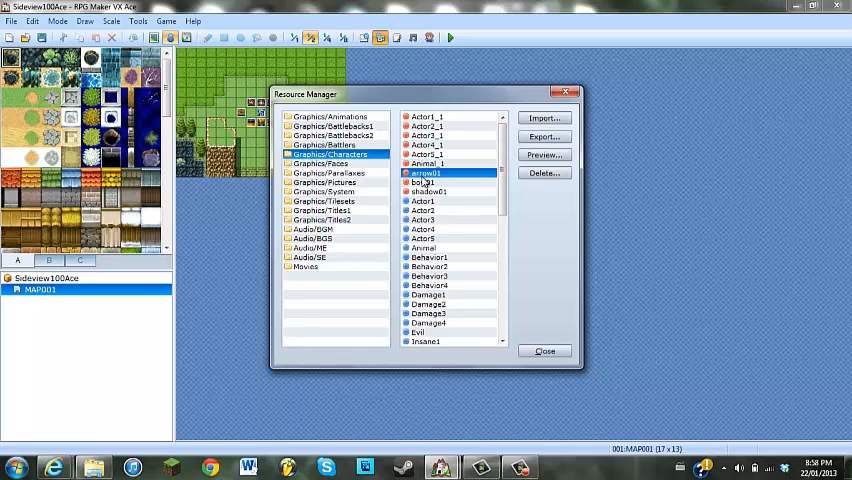
left_click(331, 172)
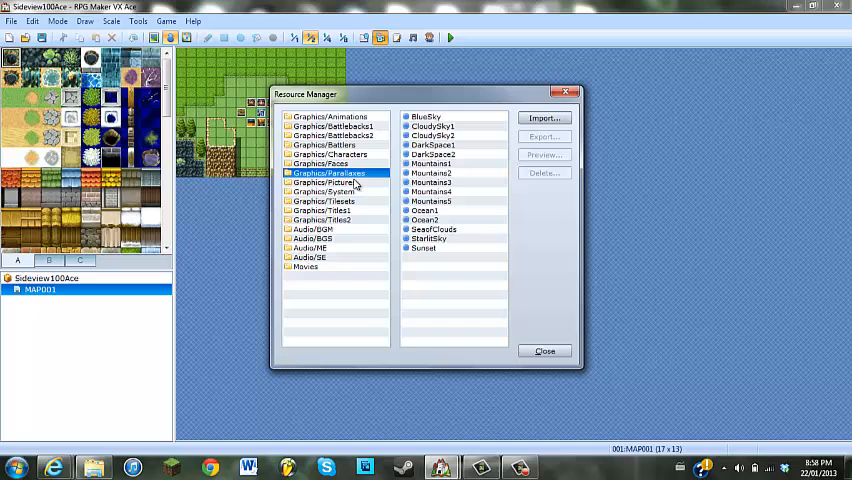
left_click(325, 182)
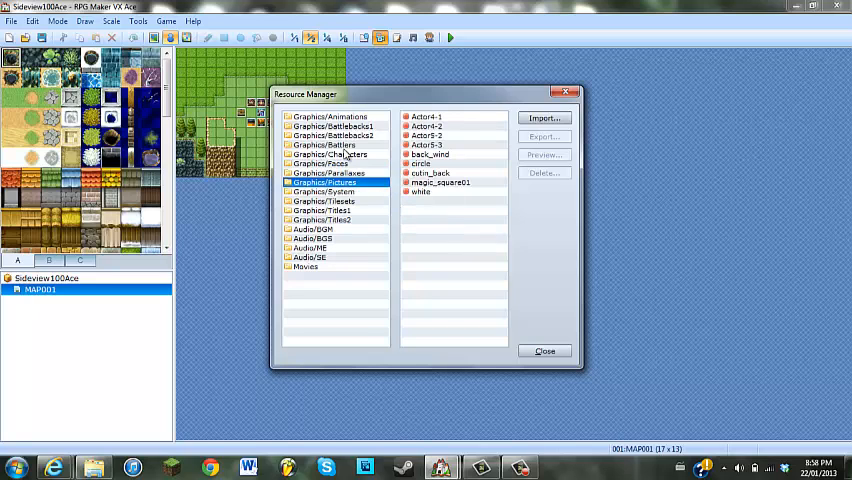
left_click(322, 191)
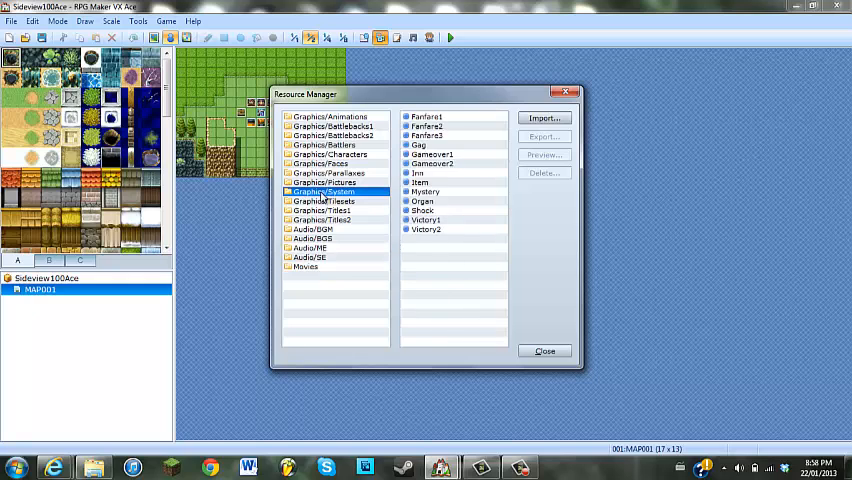
left_click(333, 126)
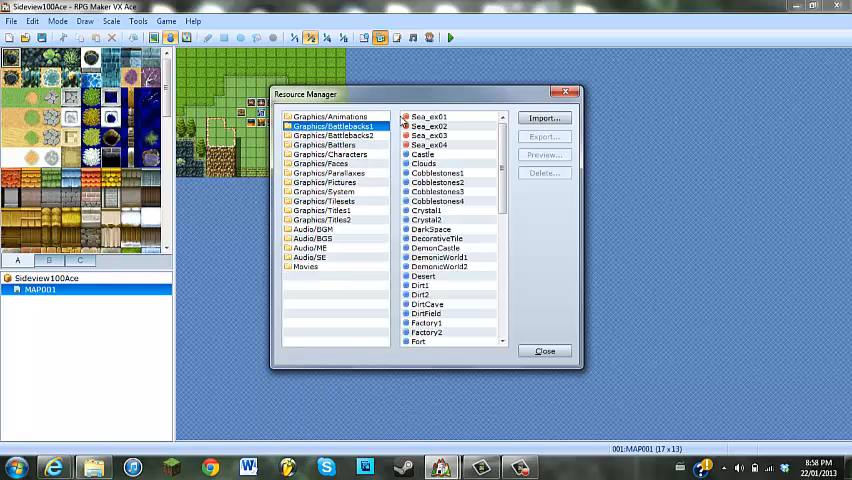
Export the Sea_ex01 battleback from Sideview100Ace to the desktop.
left_click(544, 351)
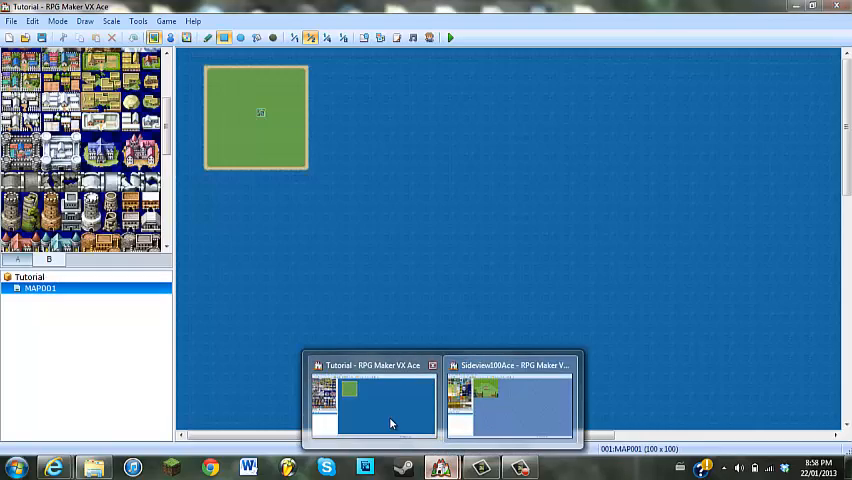
left_click(512, 405)
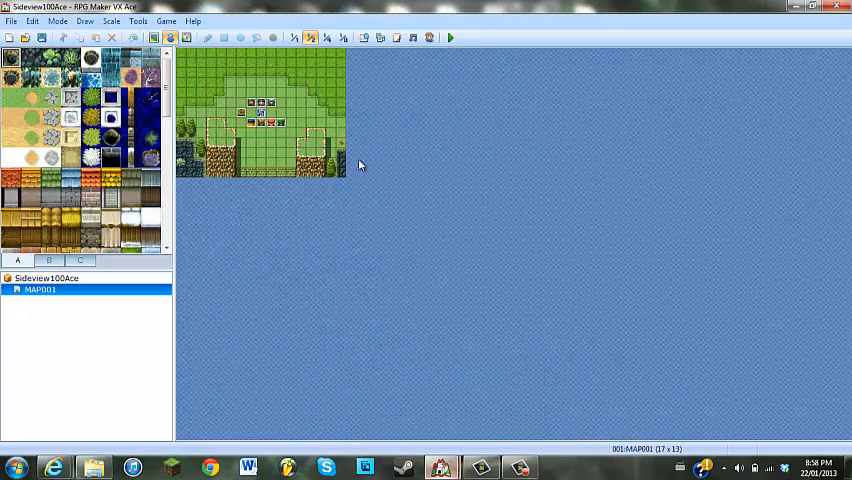
left_click(380, 37)
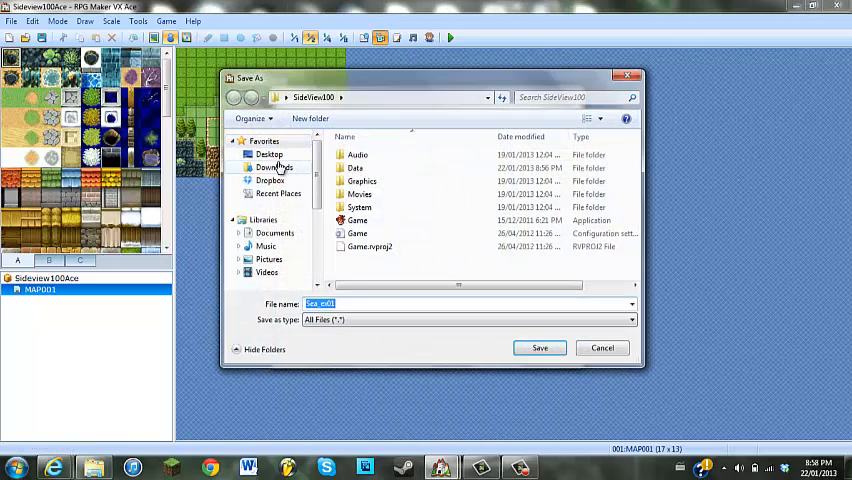
left_click(268, 154)
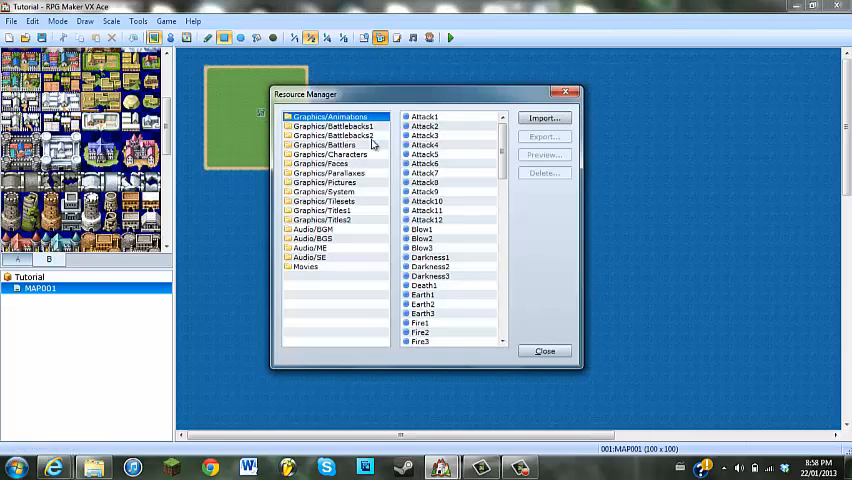
Import the Sea_ex01 through Sea_ex04 battlebacks into Tutorial's Battlebacks1 folder.
left_click(333, 135)
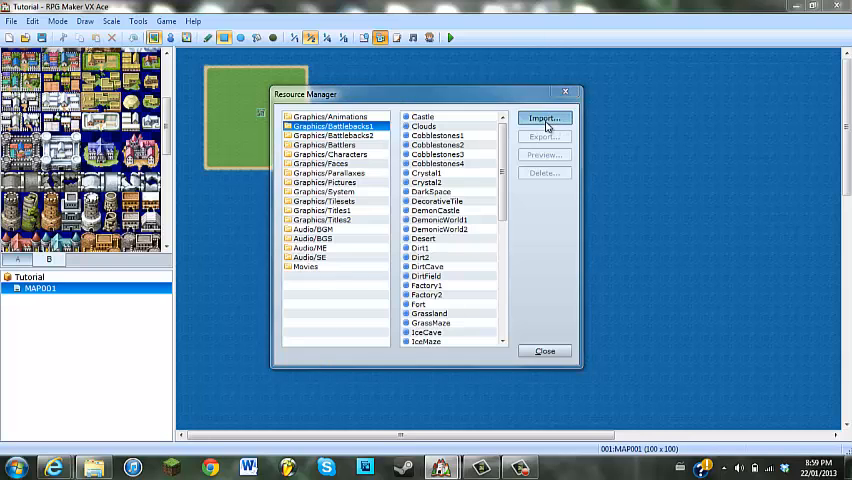
left_click(544, 118)
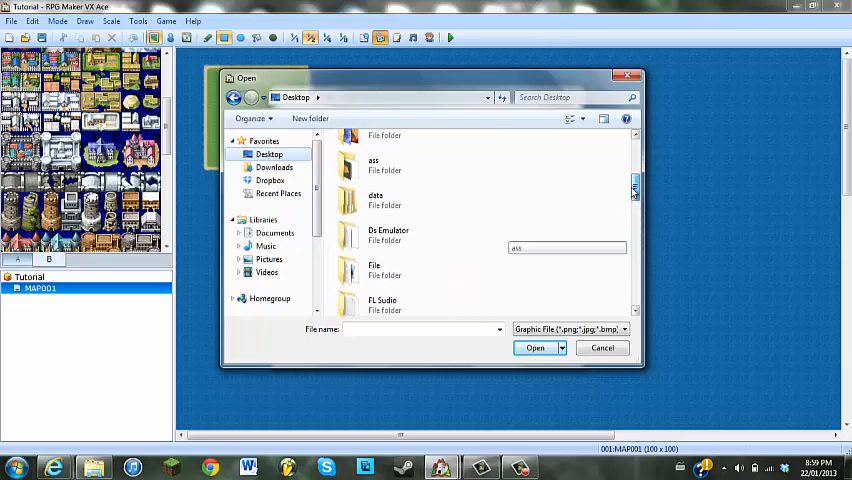
double_click(373, 165)
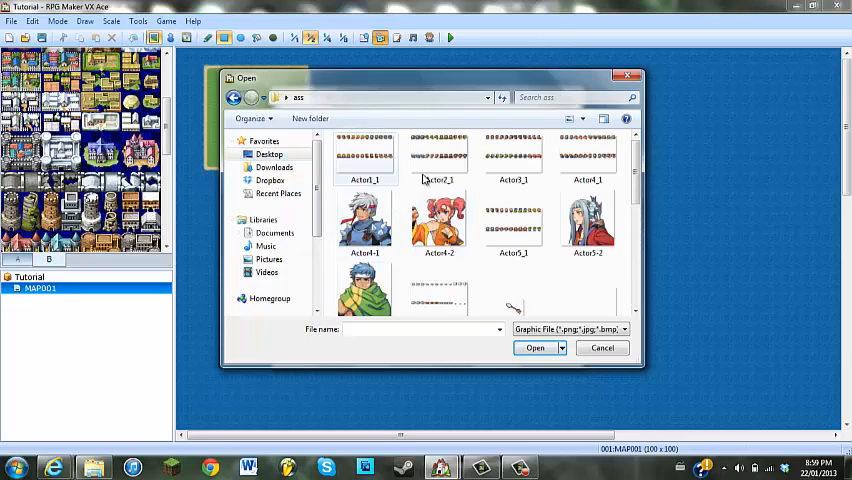
scroll("down", 3)
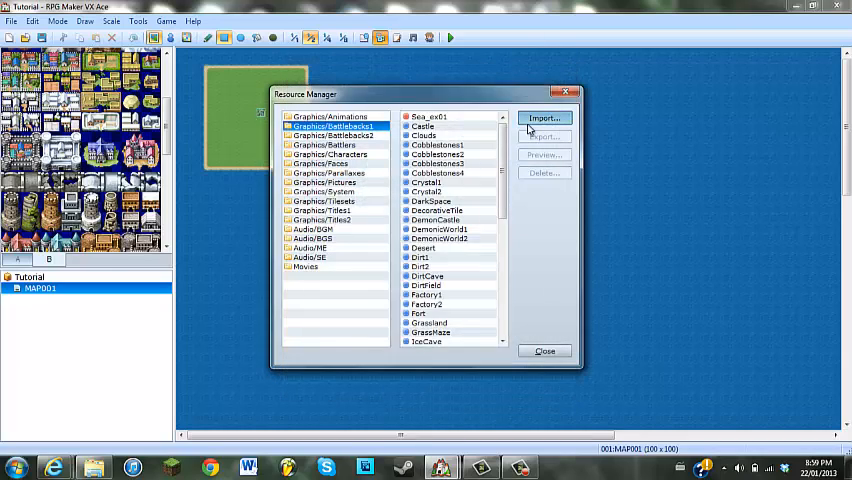
left_click(544, 118)
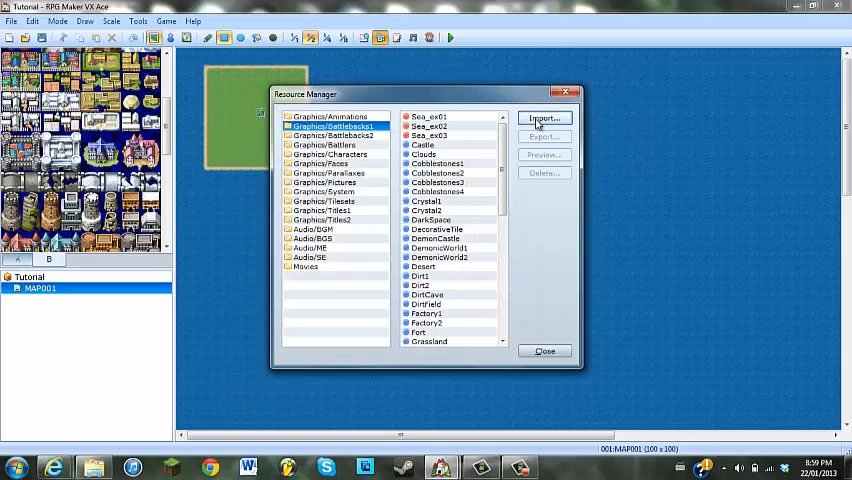
left_click(543, 118)
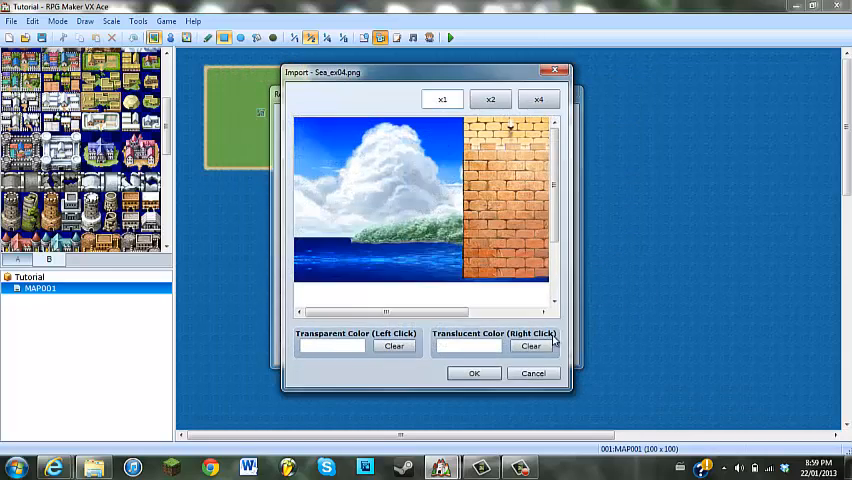
left_click(533, 373)
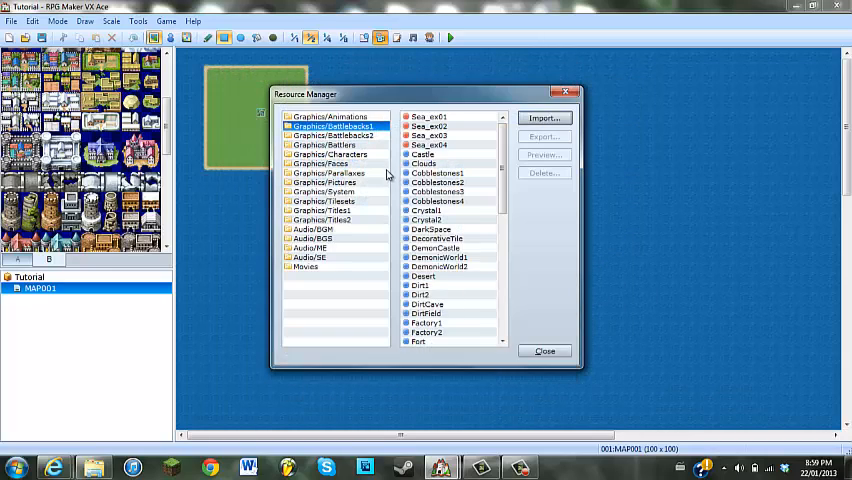
left_click(543, 117)
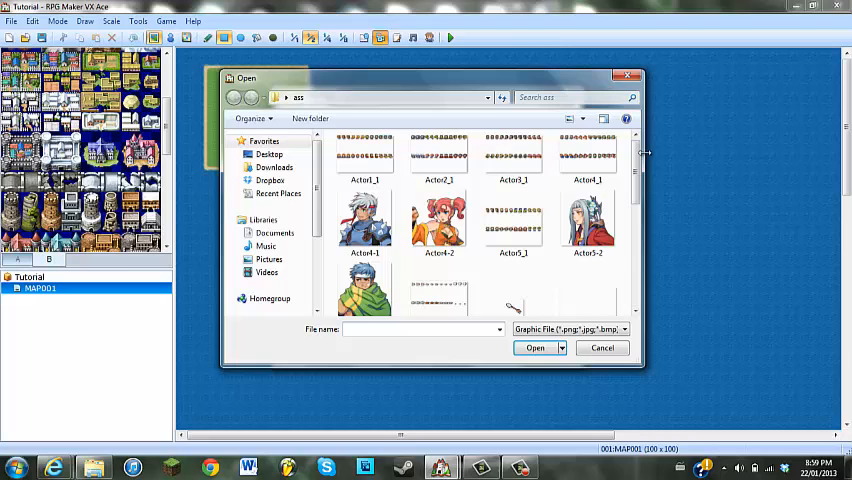
left_click(439, 285)
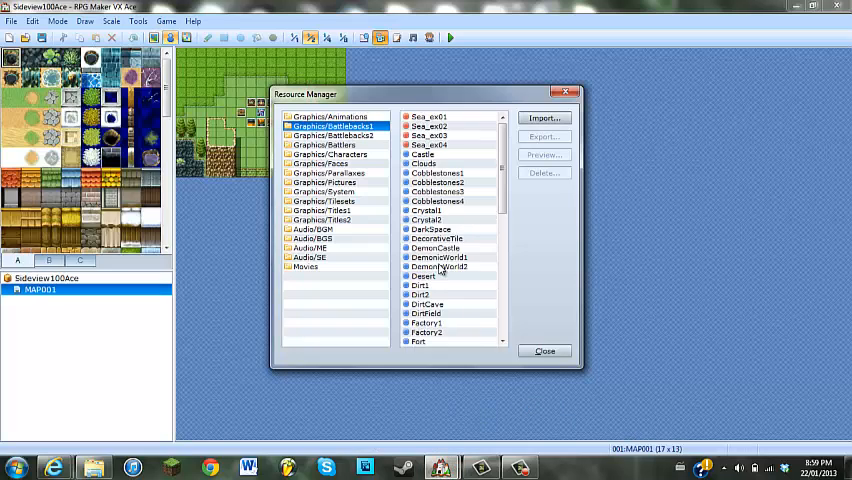
Import the Actor1_1 through Actor4_1 character sheets into Tutorial.
left_click(323, 144)
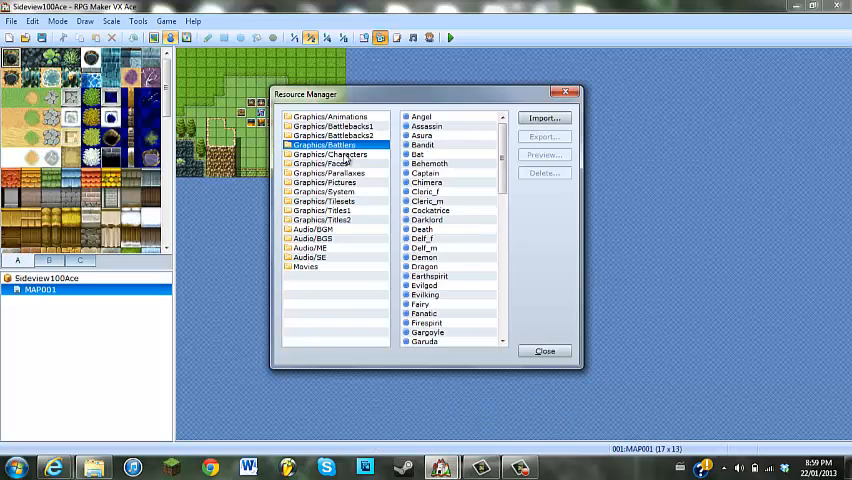
left_click(330, 155)
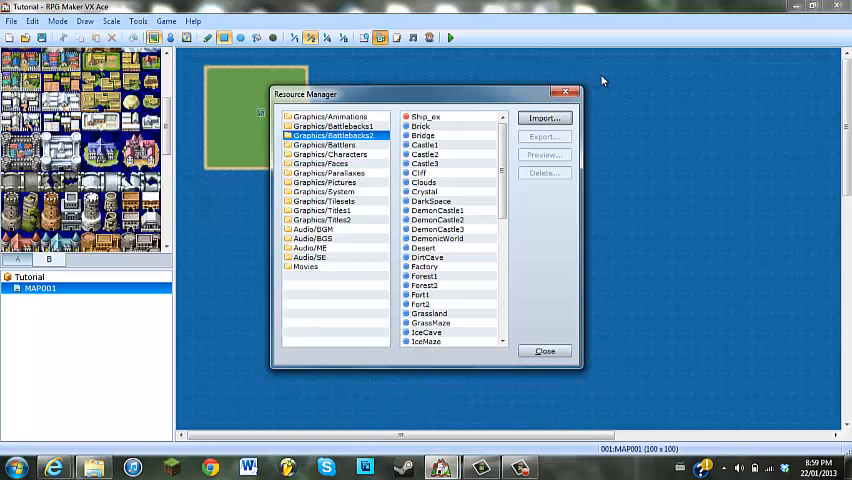
left_click(330, 154)
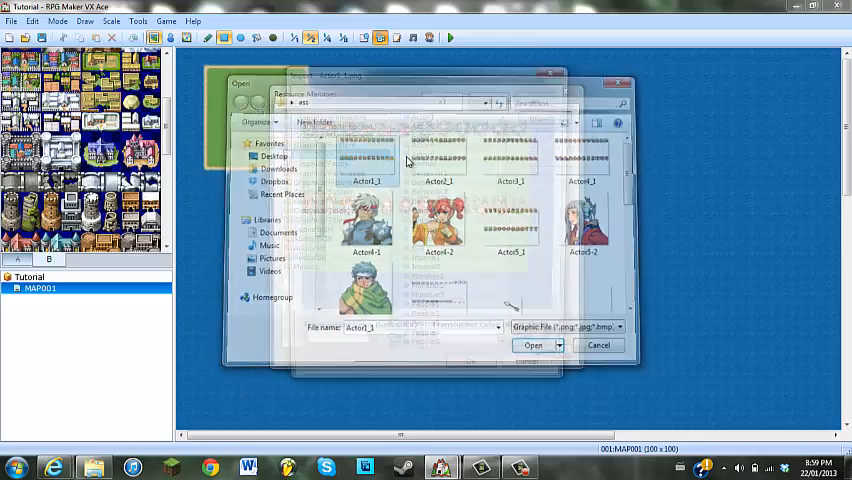
left_click(598, 345)
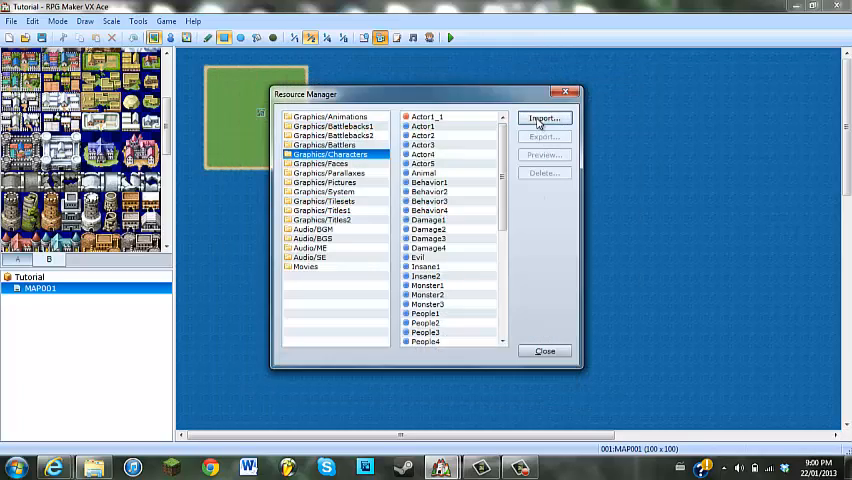
left_click(543, 118)
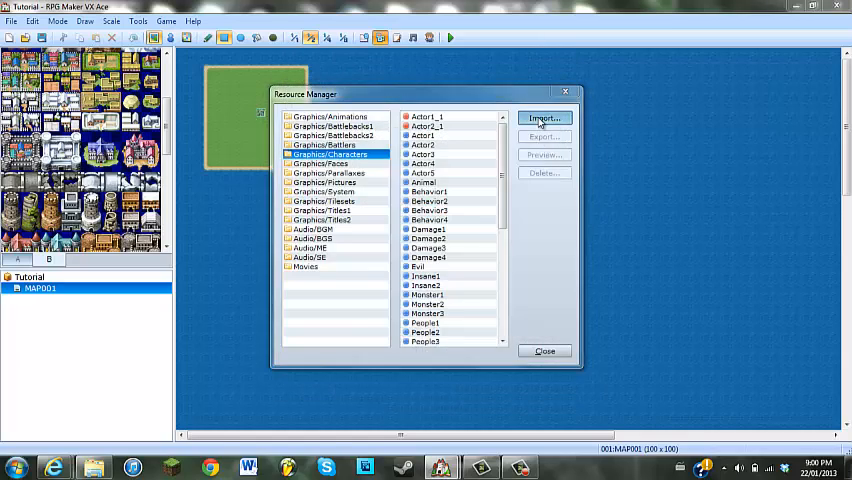
left_click(543, 118)
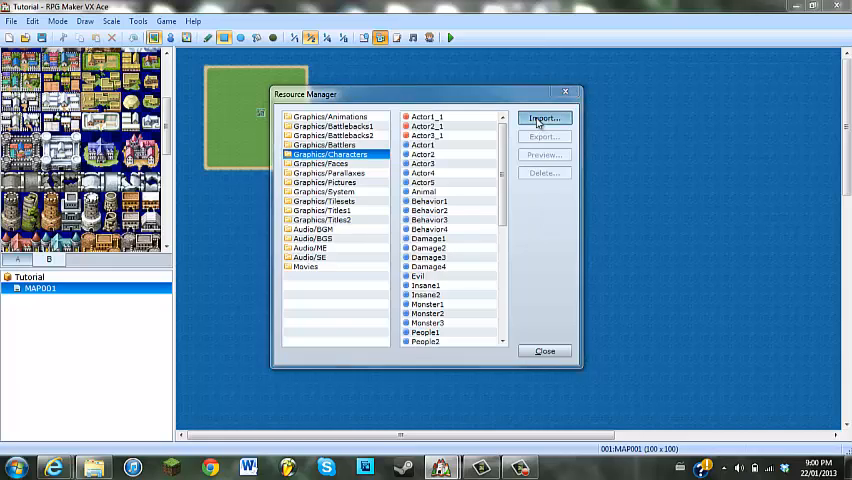
left_click(543, 118)
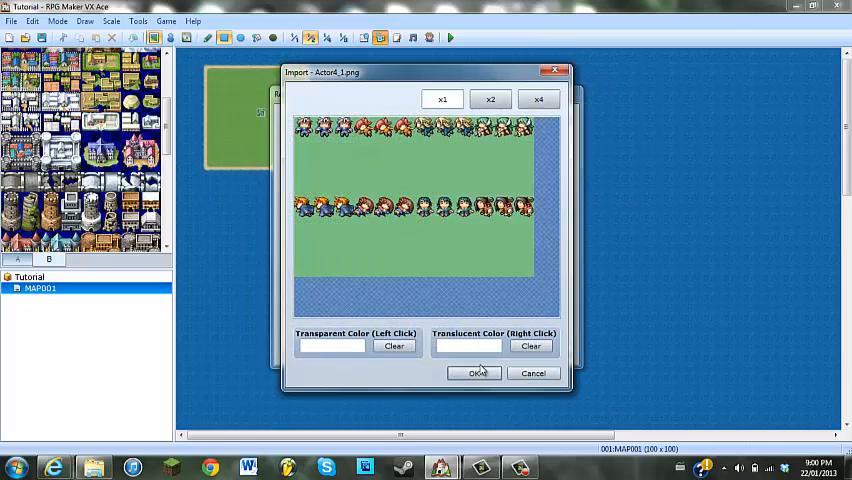
left_click(533, 373)
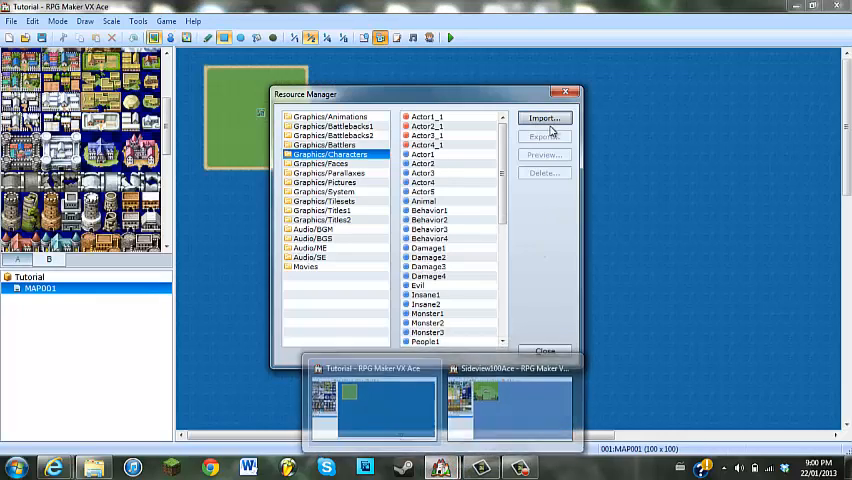
Import the Animal_1 and arrow01 character graphics into Tutorial.
left_click(543, 118)
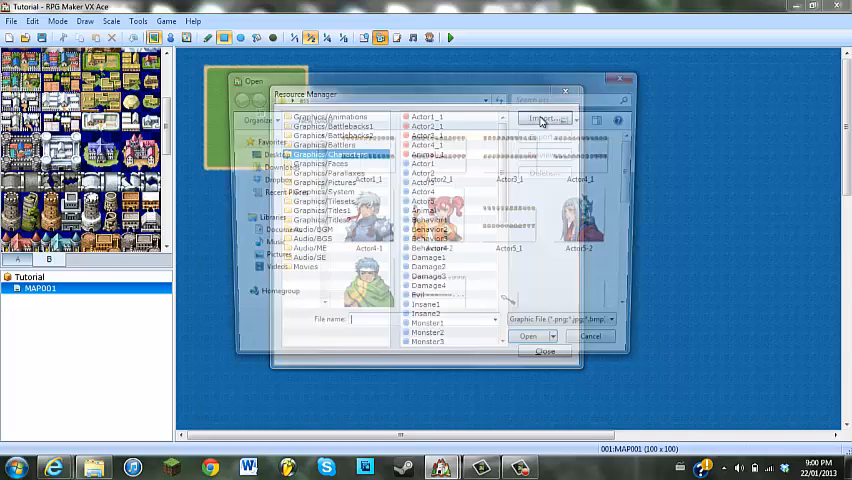
left_click(548, 119)
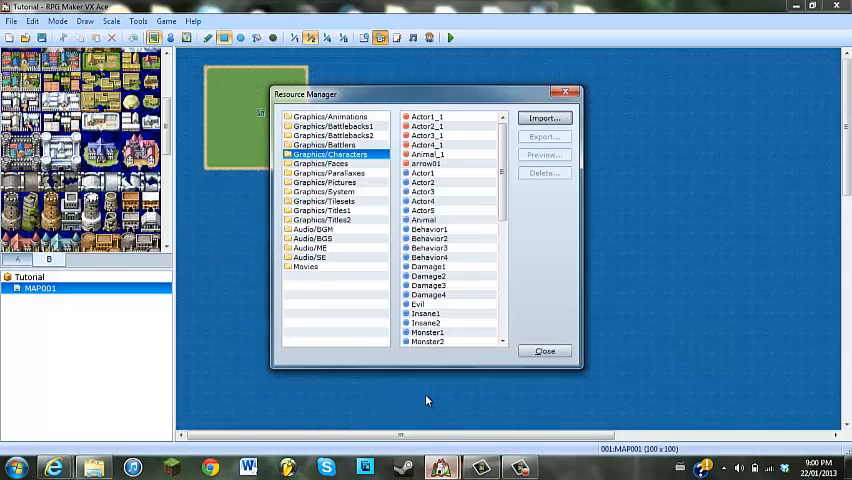
left_click(545, 117)
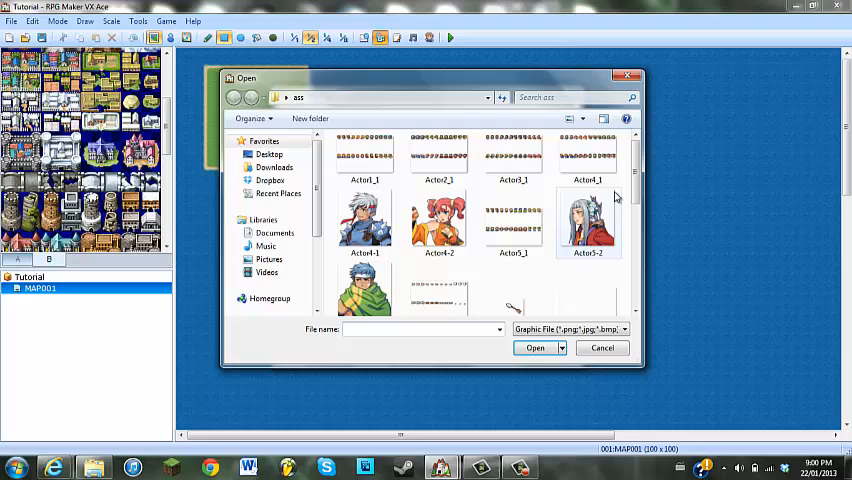
scroll("down", 3)
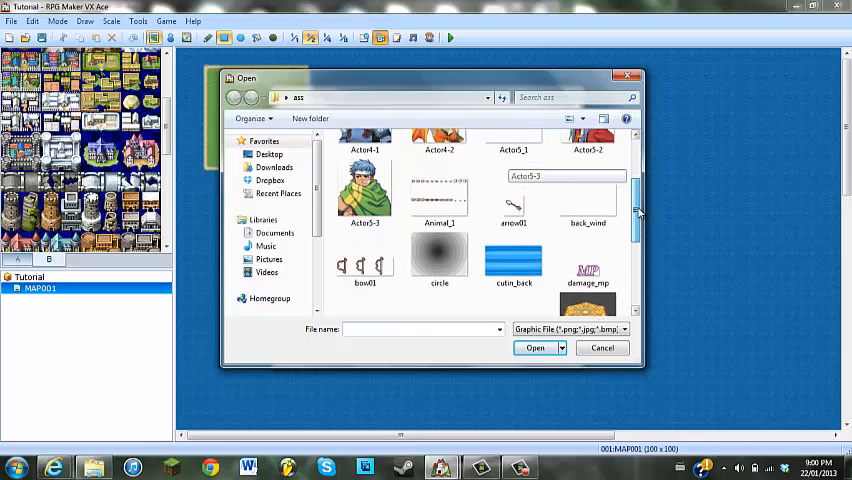
double_click(365, 262)
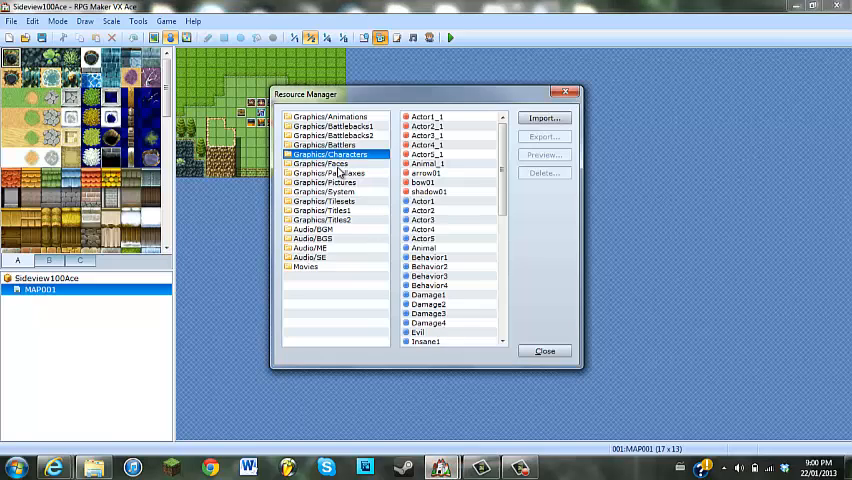
Import the circle, back_wind, cutin_back and damage_mp pictures into Tutorial.
left_click(323, 182)
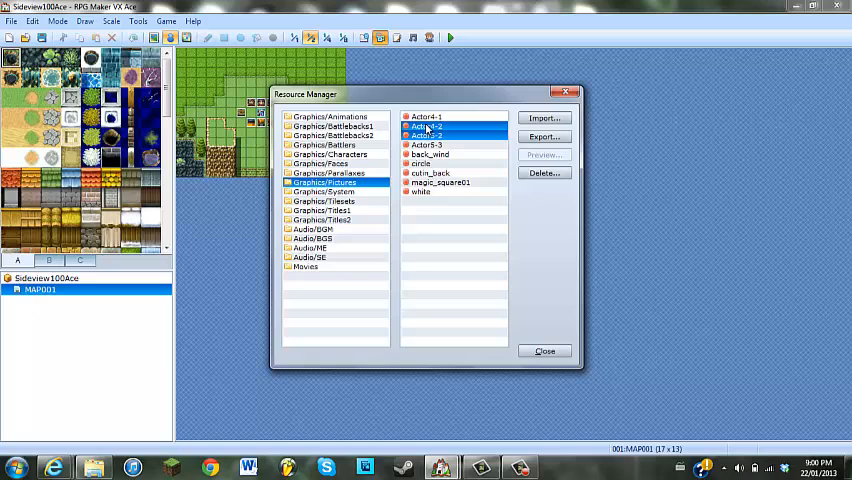
left_click(428, 145)
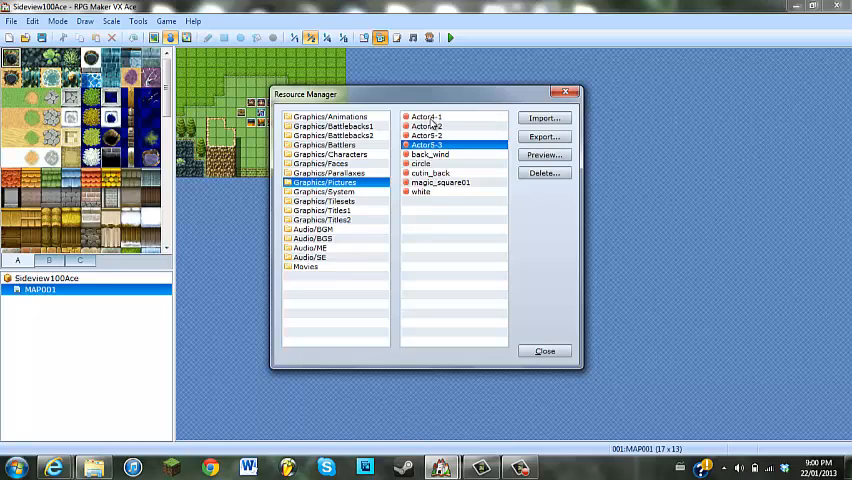
left_click(430, 154)
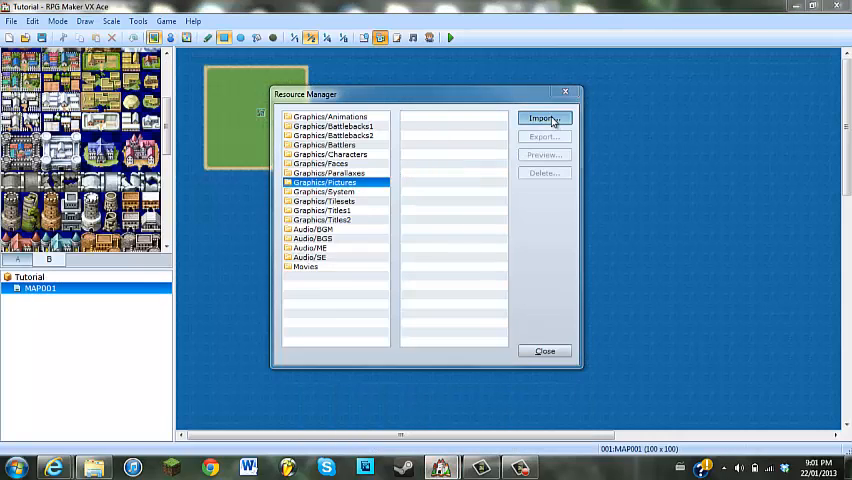
left_click(543, 118)
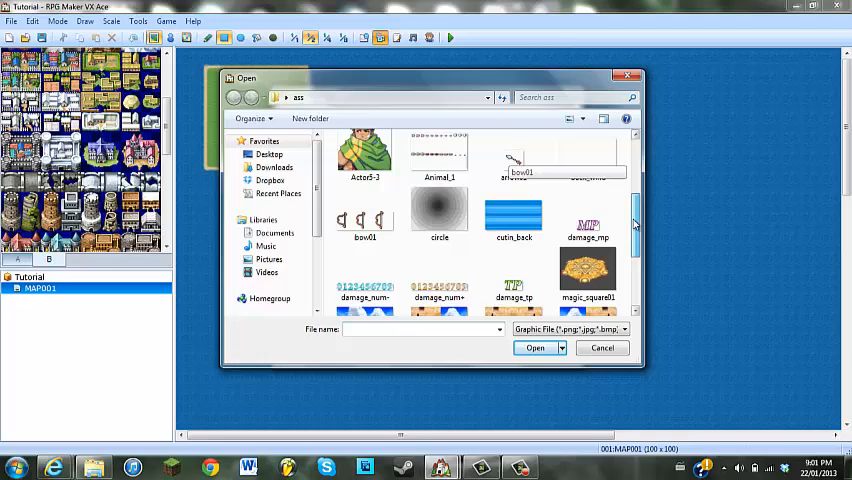
left_click(439, 210)
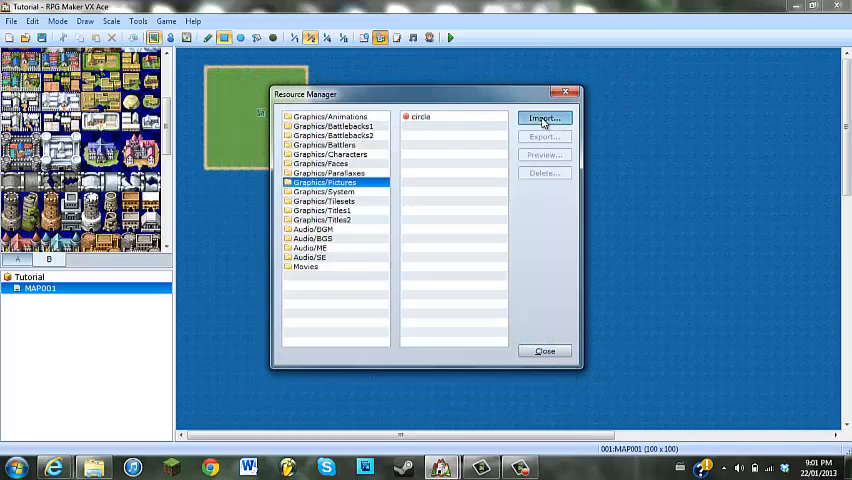
left_click(543, 118)
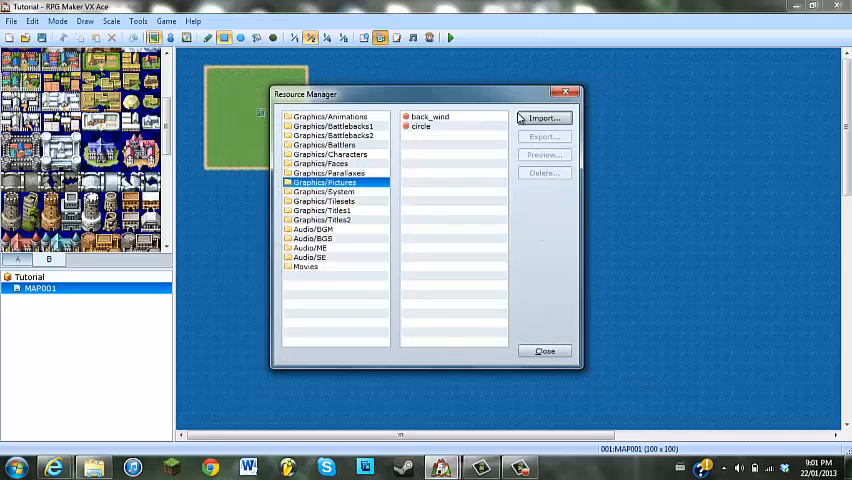
left_click(543, 118)
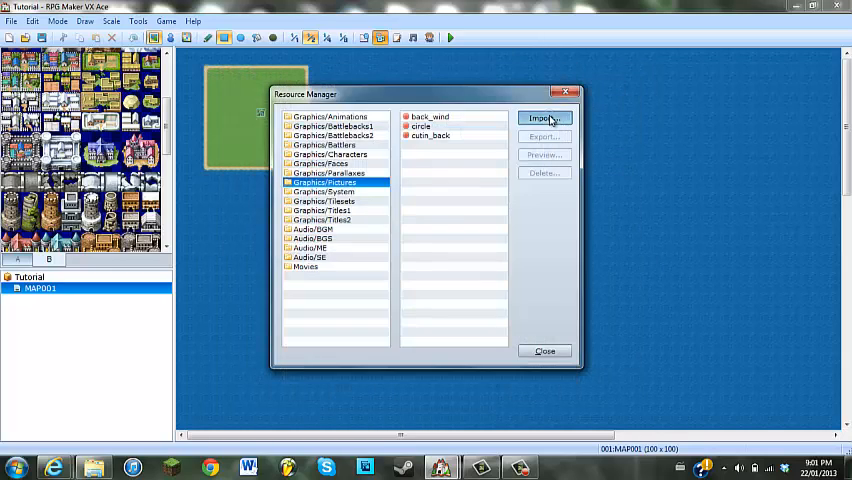
left_click(543, 118)
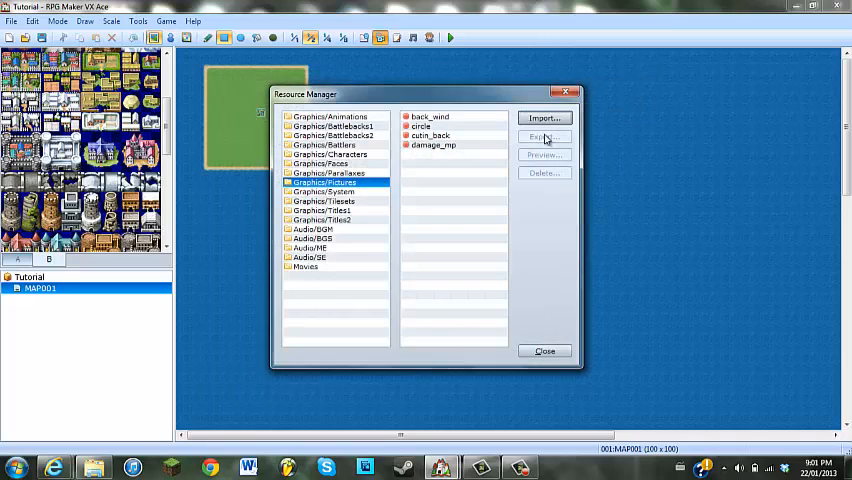
Compare with Sideview100Ace's pictures and import damage_num- into Tutorial.
left_click(544, 118)
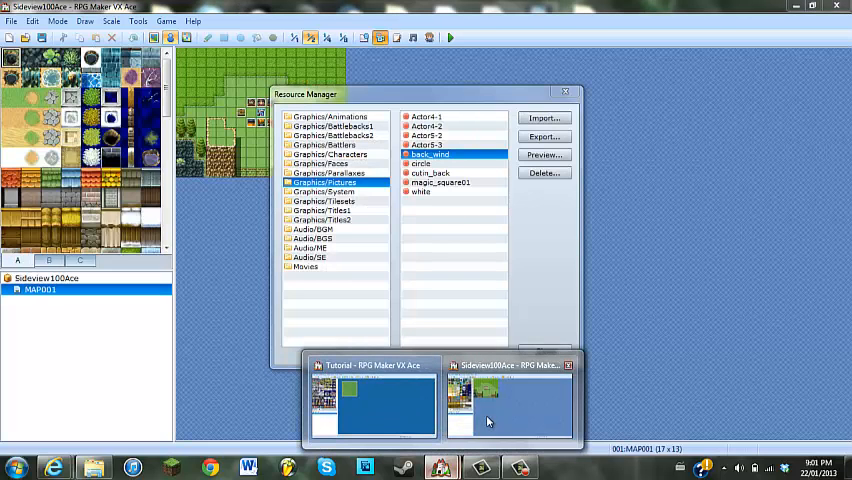
mouse_move(485, 430)
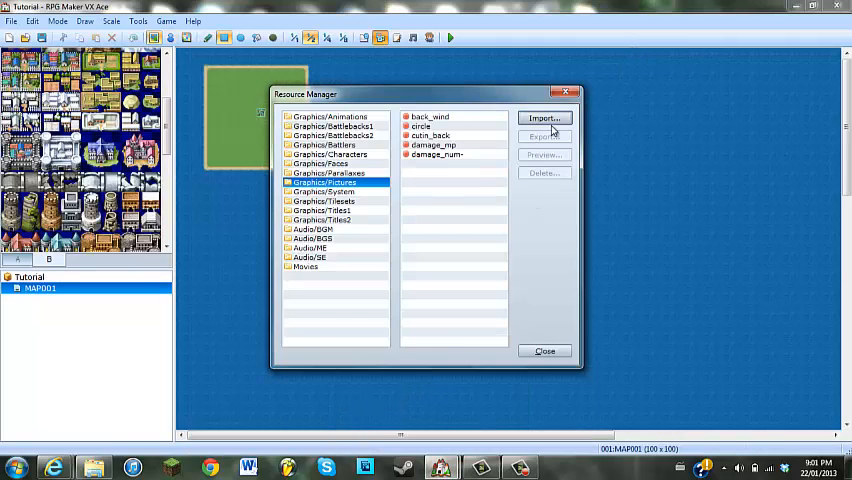
left_click(543, 118)
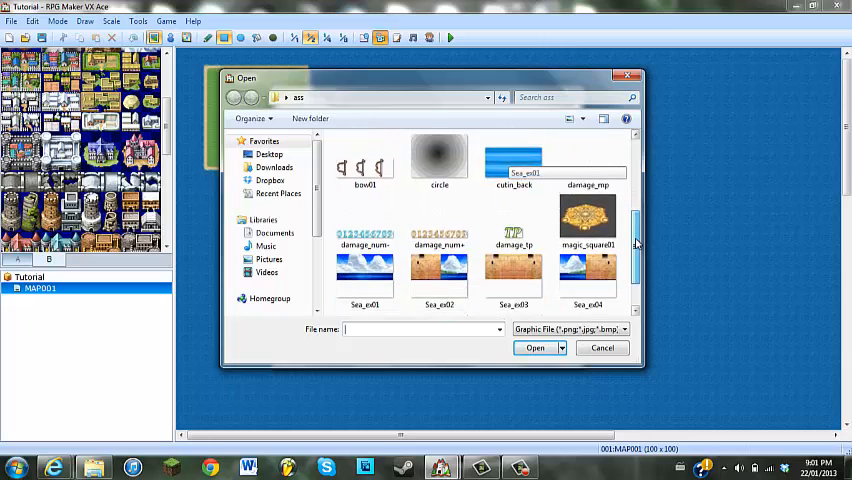
left_click(587, 165)
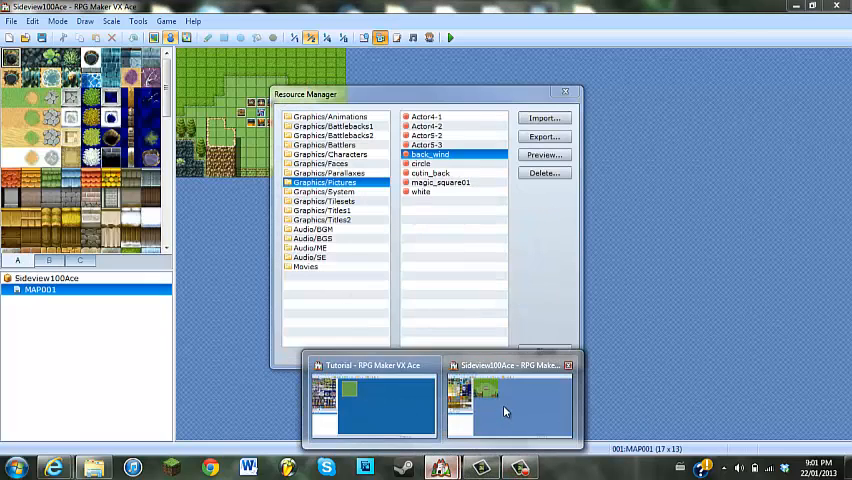
mouse_move(505, 410)
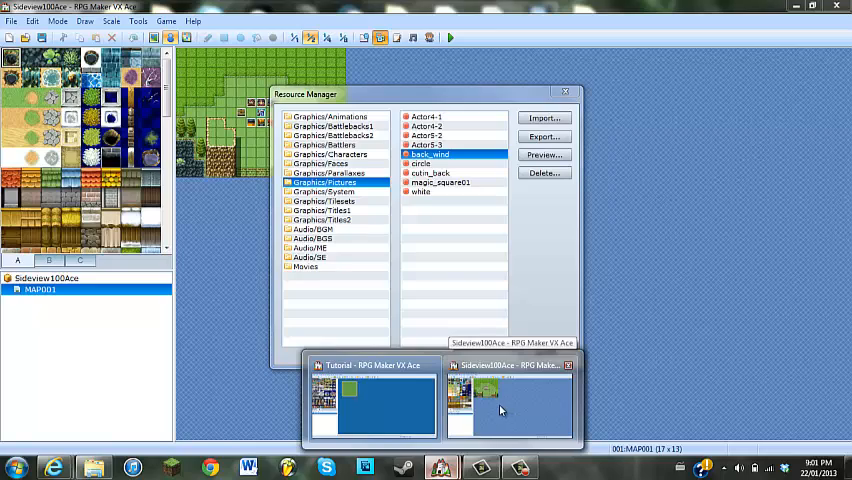
Browse Sideview100Ace's System, Tilesets and BGS resources.
left_click(322, 191)
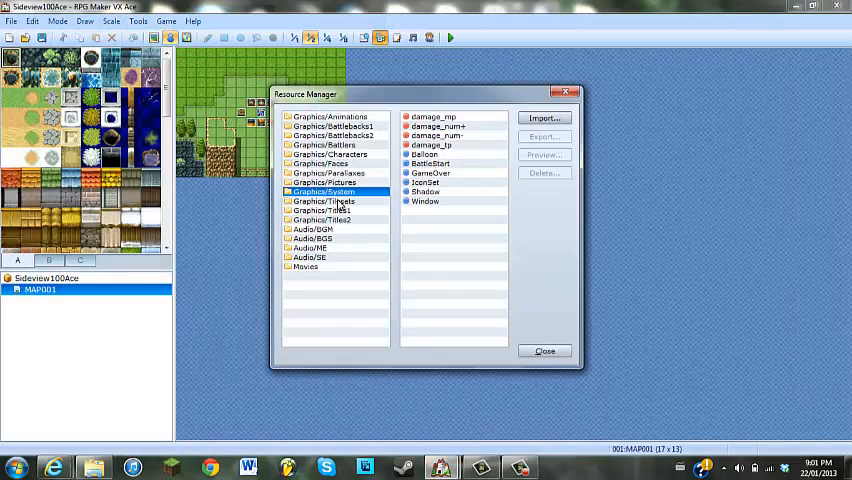
left_click(324, 201)
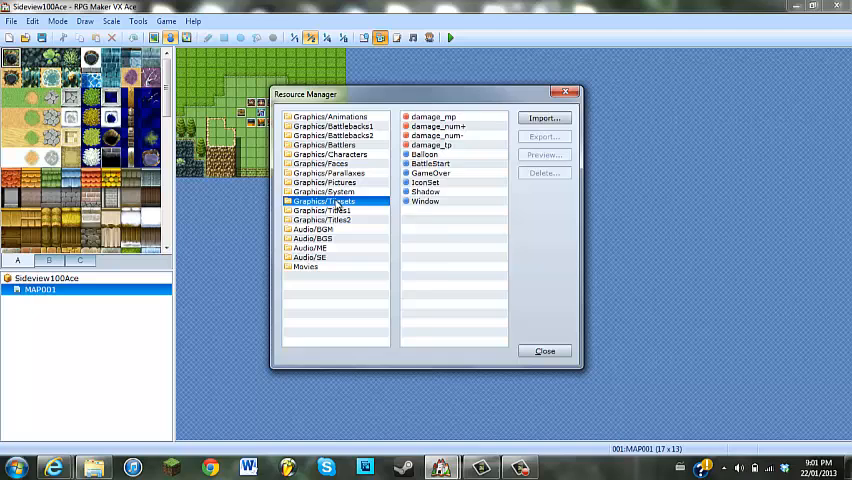
left_click(312, 238)
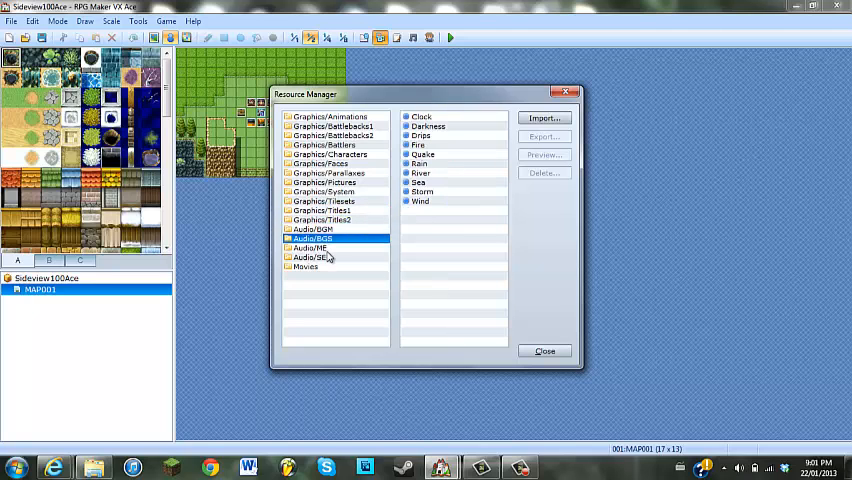
Import the remaining graphics into Tutorial and close its Resource Manager.
left_click(322, 192)
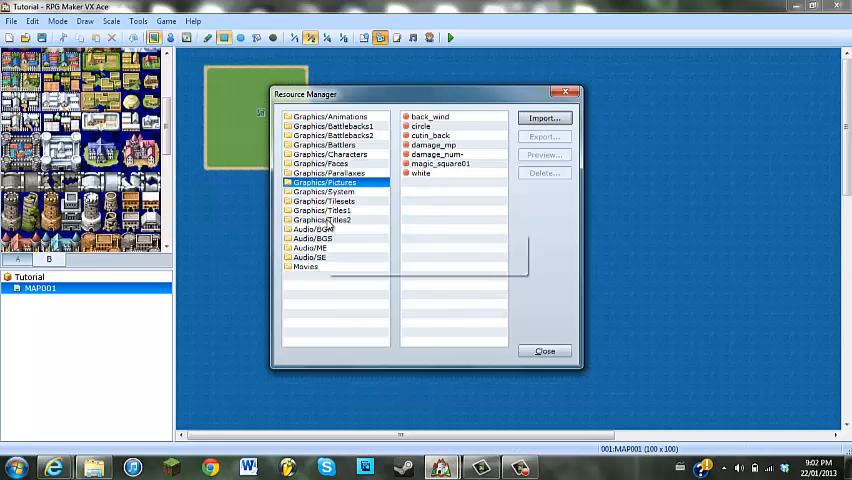
left_click(543, 118)
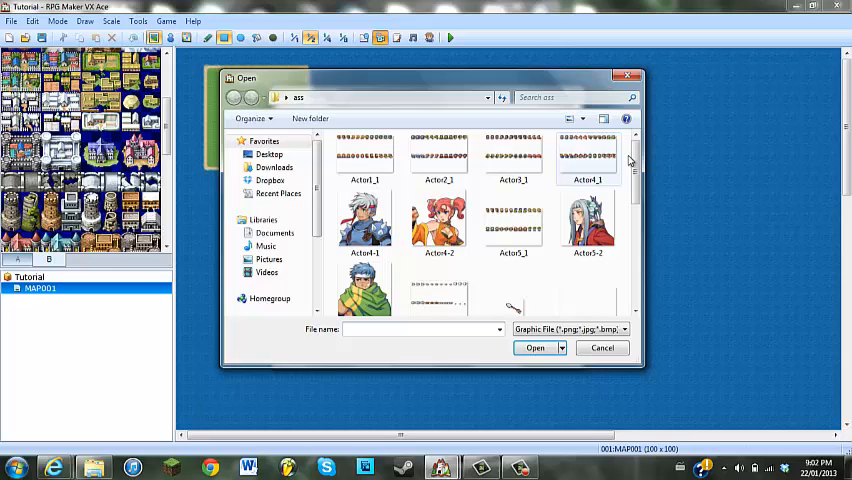
scroll("down", 3)
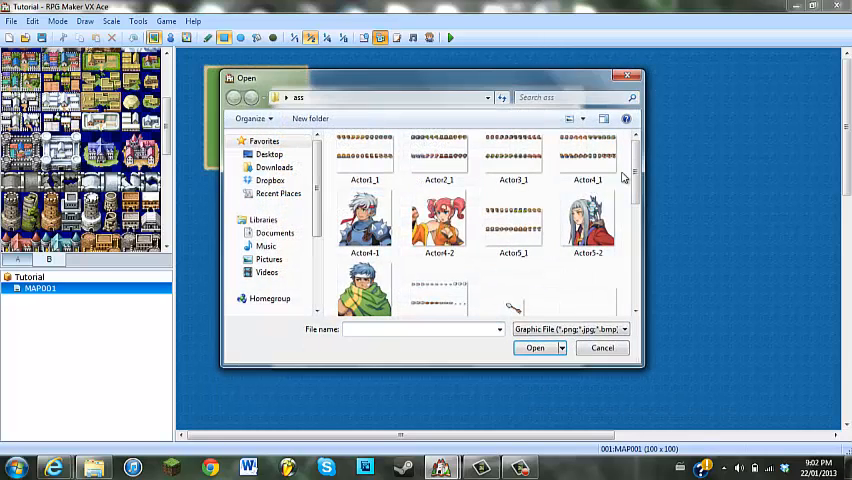
scroll("down", 3)
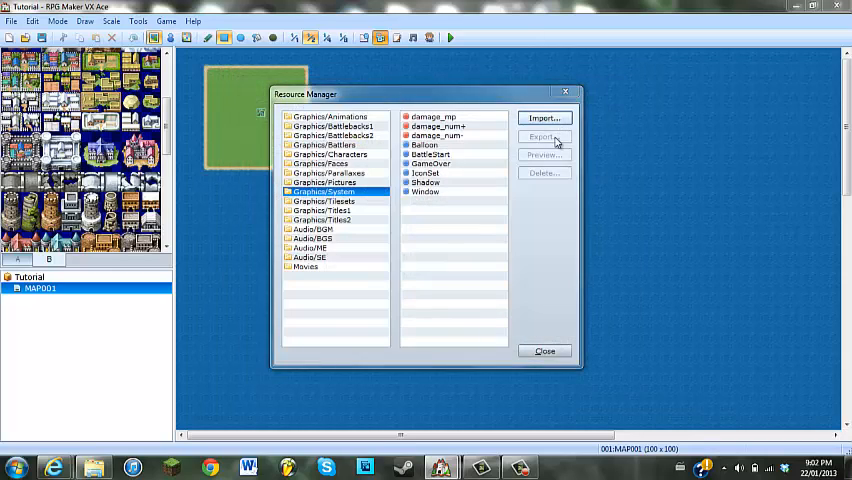
left_click(544, 118)
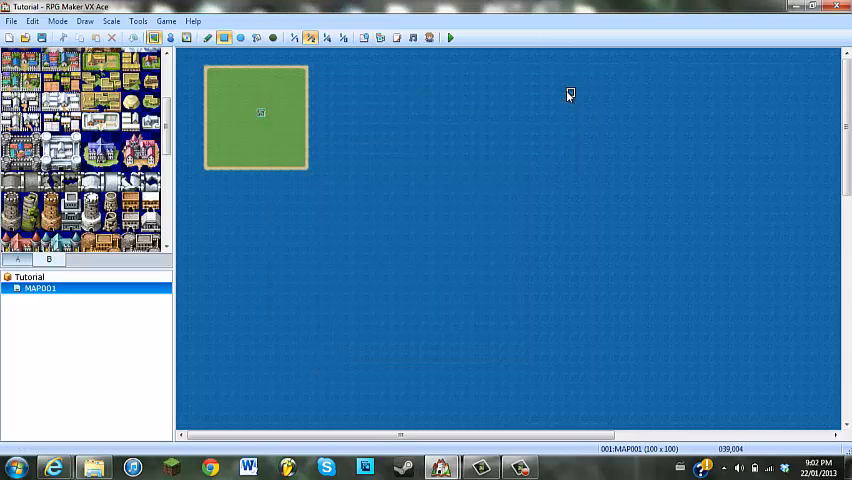
mouse_move(472, 114)
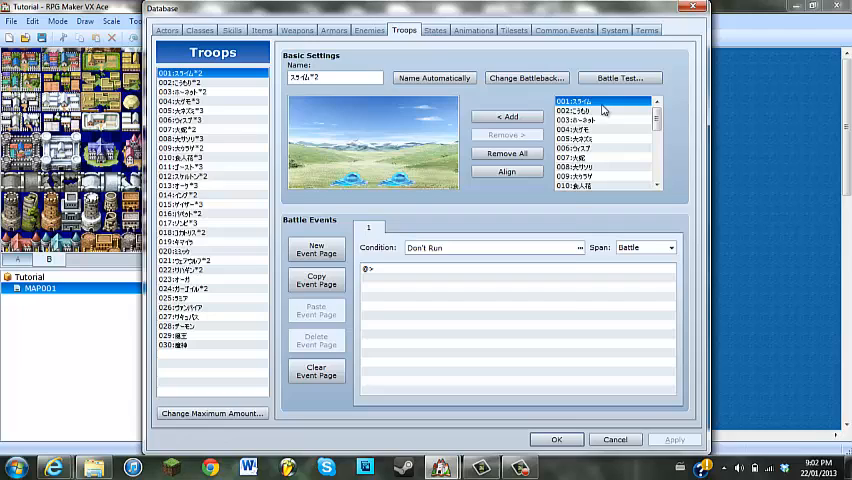
Battle-test the first troop, dismiss the Sideview NoMethodError, and close the Database.
left_click(619, 77)
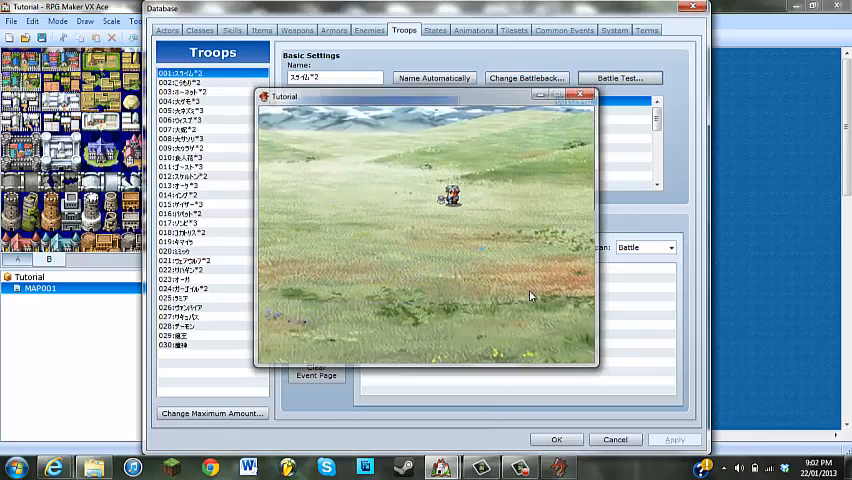
left_click(582, 96)
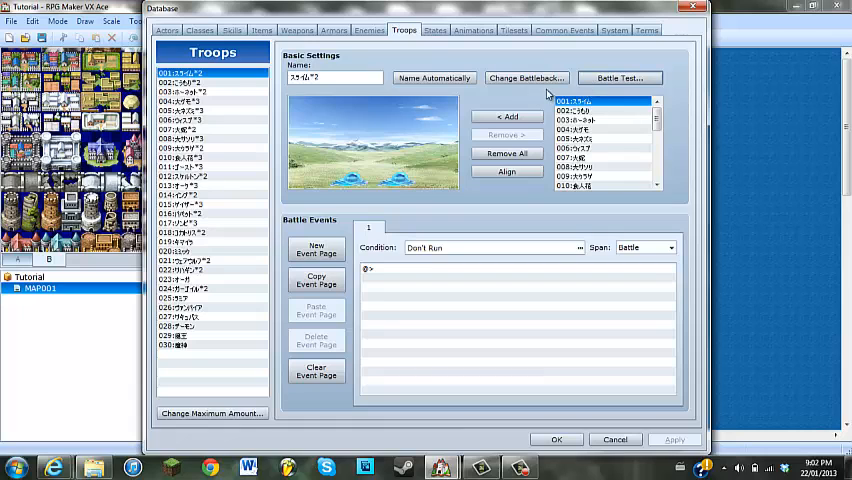
left_click(619, 77)
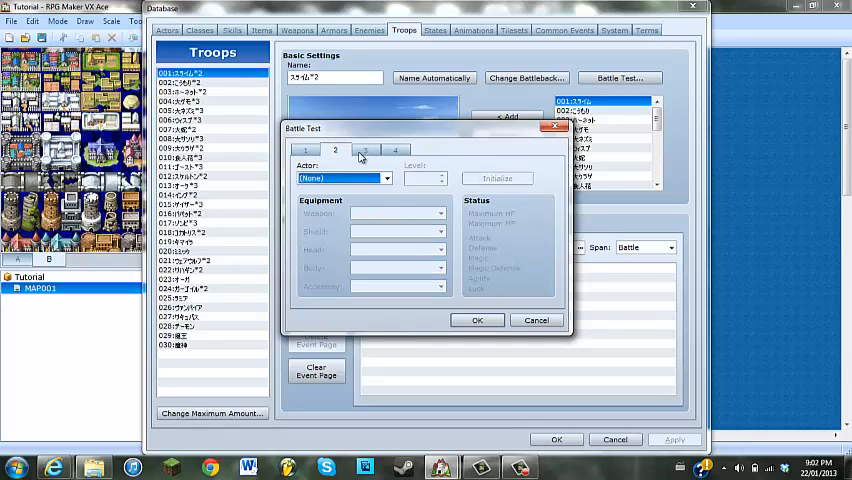
left_click(536, 320)
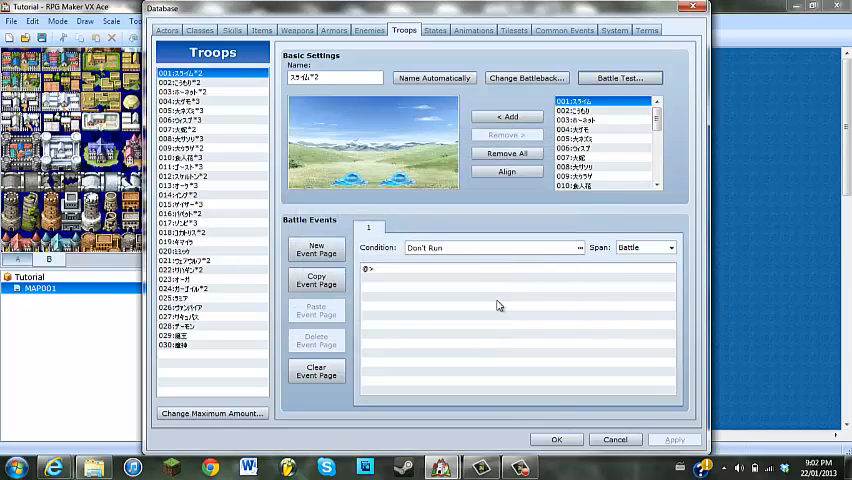
left_click(620, 77)
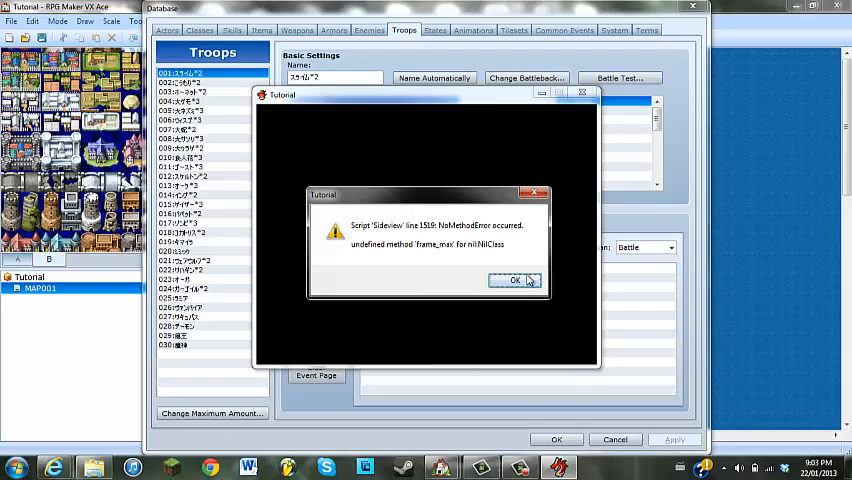
left_click(514, 280)
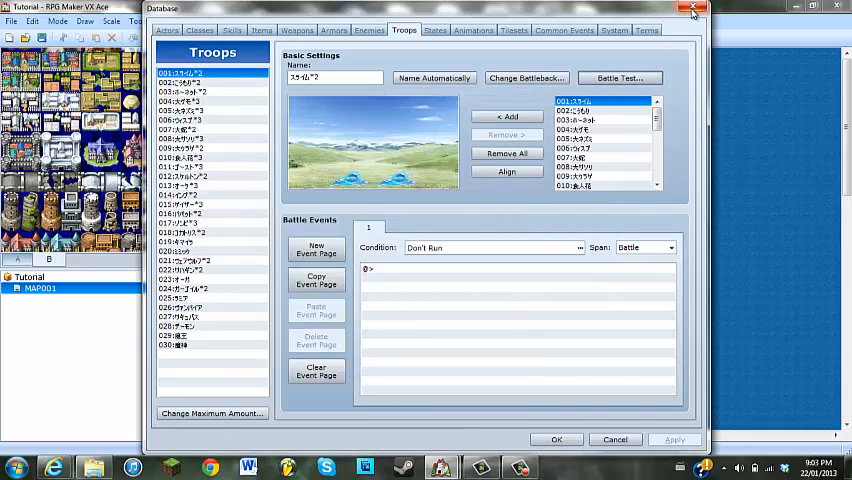
left_click(693, 8)
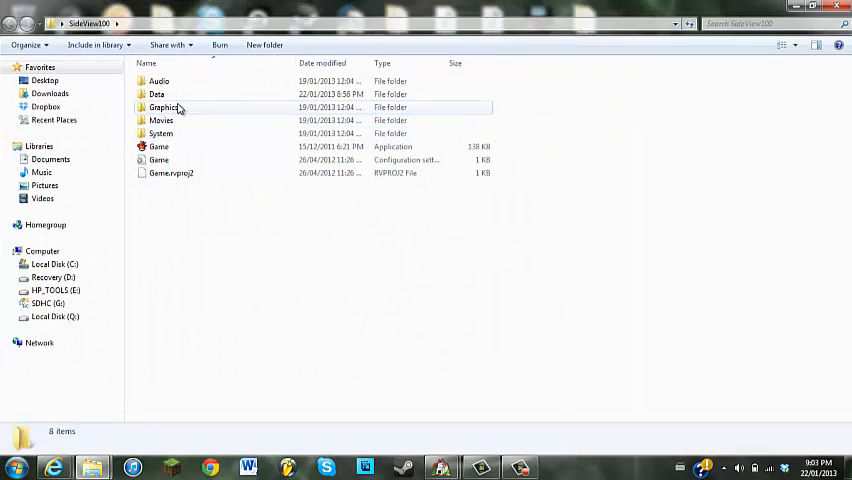
Copy Animations.rvdata2 from SideView100\Data and paste it into Documents\RPGVXAce\Tutorial\Data.
double_click(156, 94)
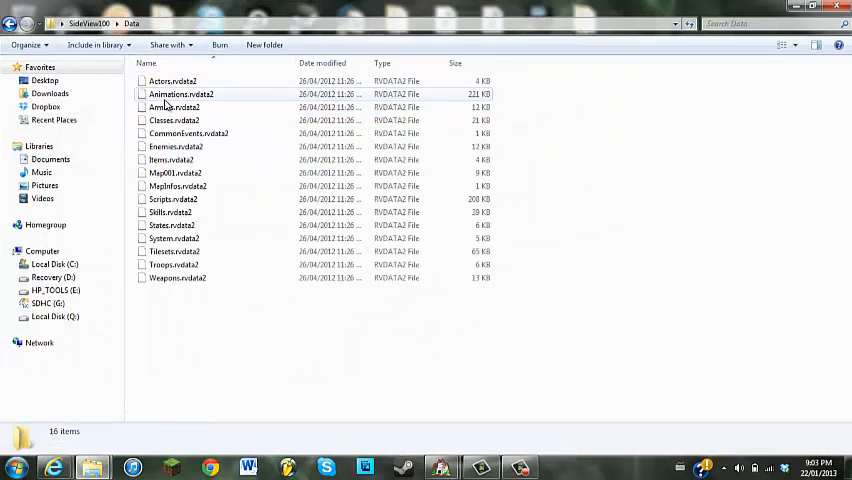
left_click(181, 94)
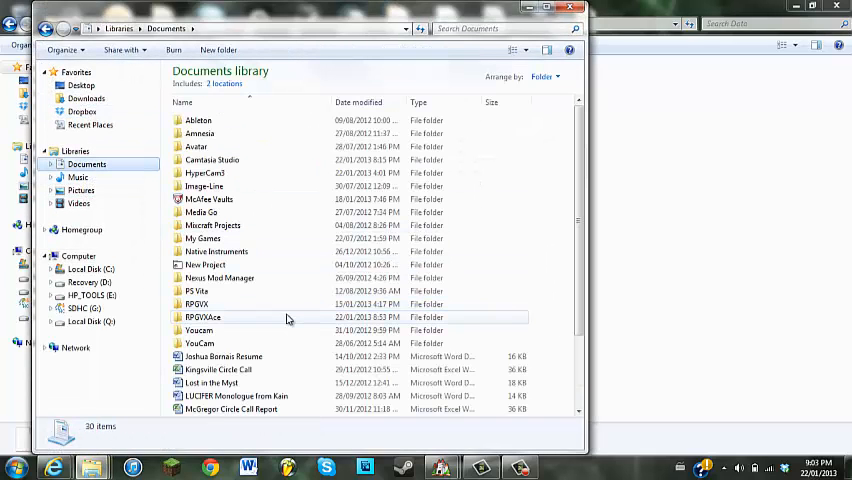
double_click(203, 317)
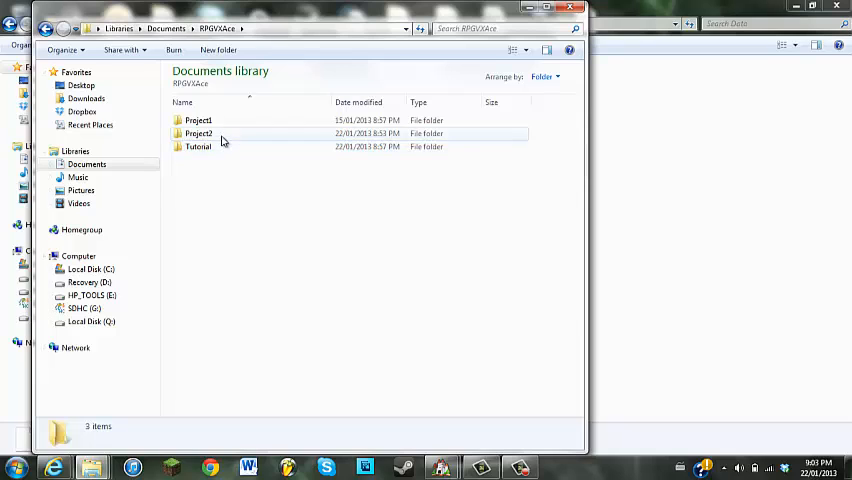
double_click(198, 146)
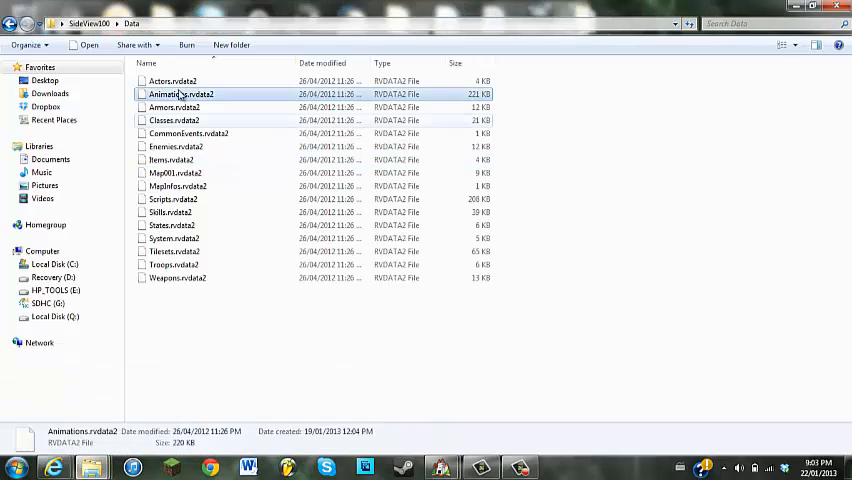
right_click(182, 93)
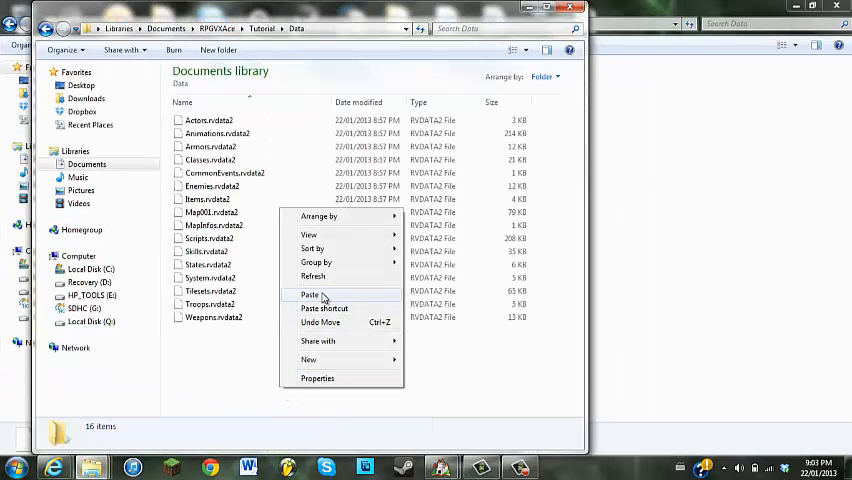
left_click(310, 294)
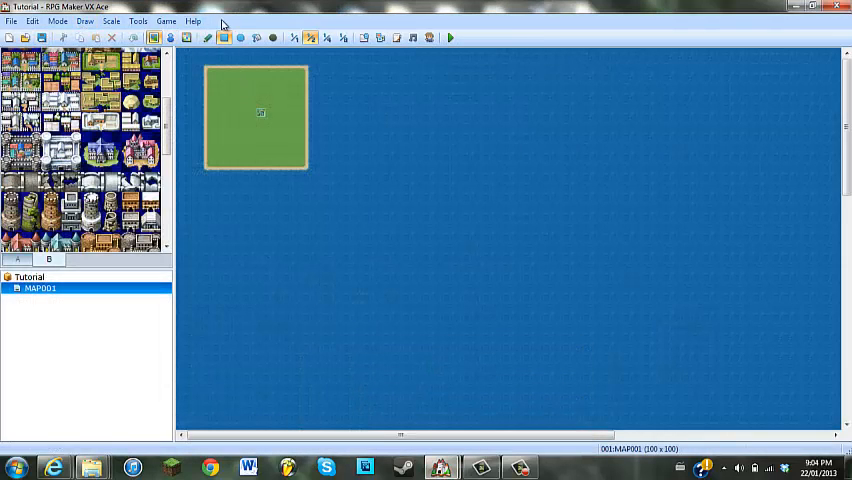
Open the Tutorial Database, battle-test the first troop, and dismiss the Sideview script error.
left_click(138, 20)
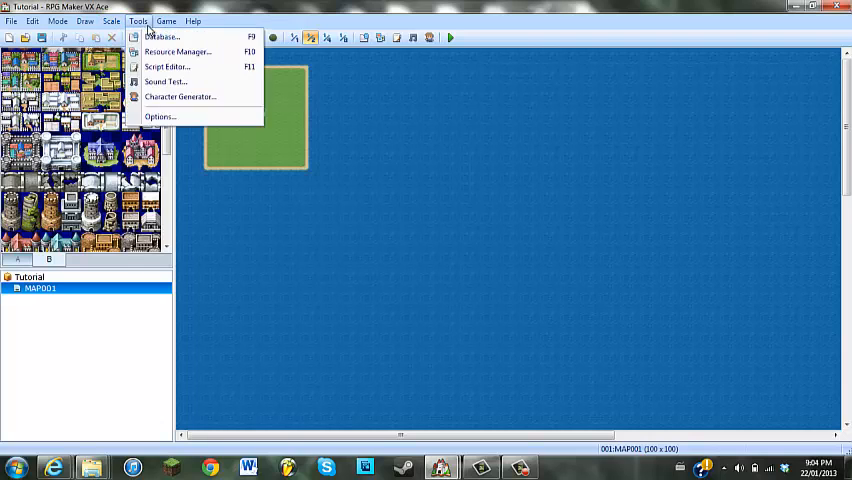
left_click(162, 36)
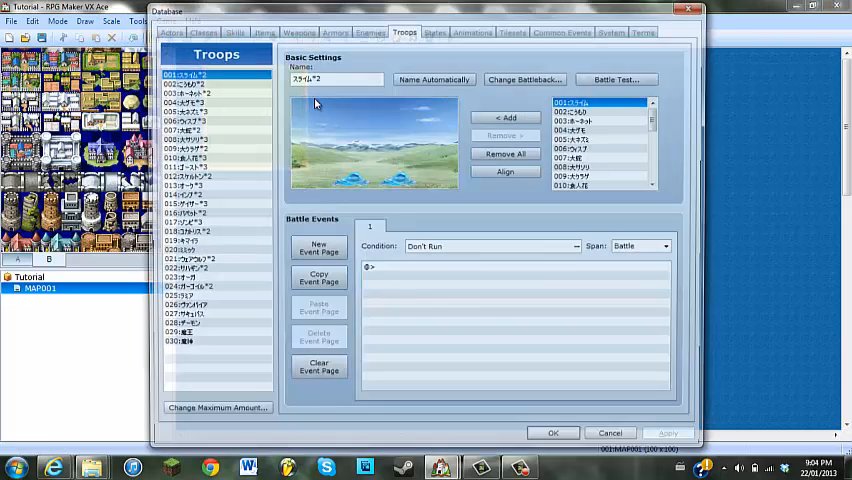
left_click(615, 78)
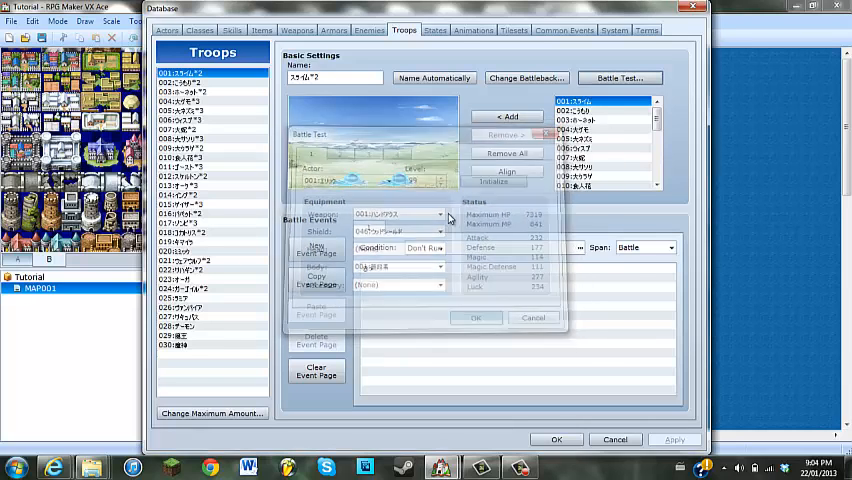
left_click(619, 77)
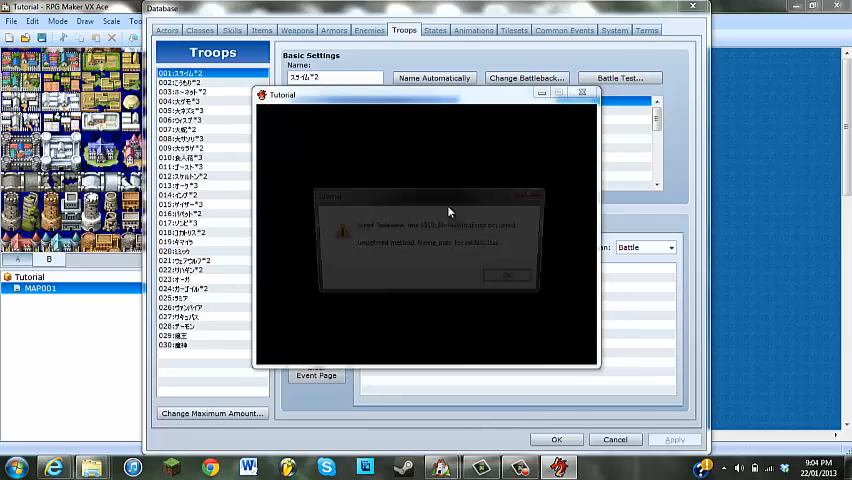
left_click(507, 276)
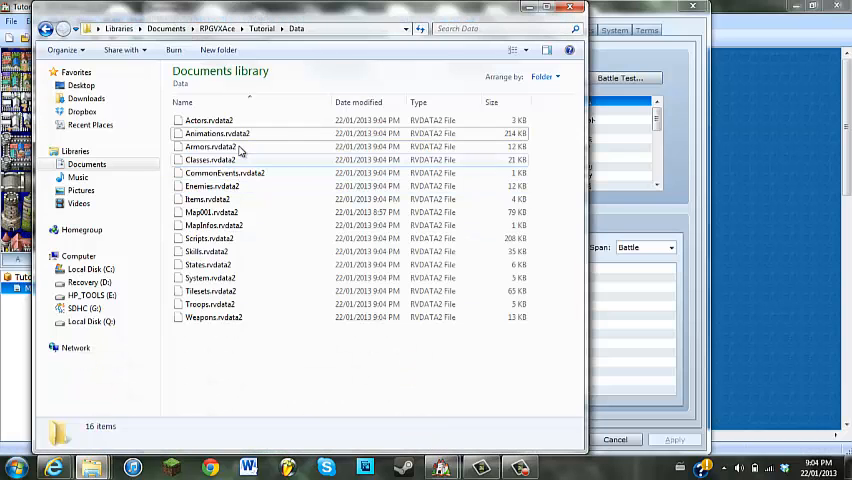
Paste SideView100's Animations.rvdata2 into Tutorial\Data, choosing Copy and Replace.
left_click(217, 133)
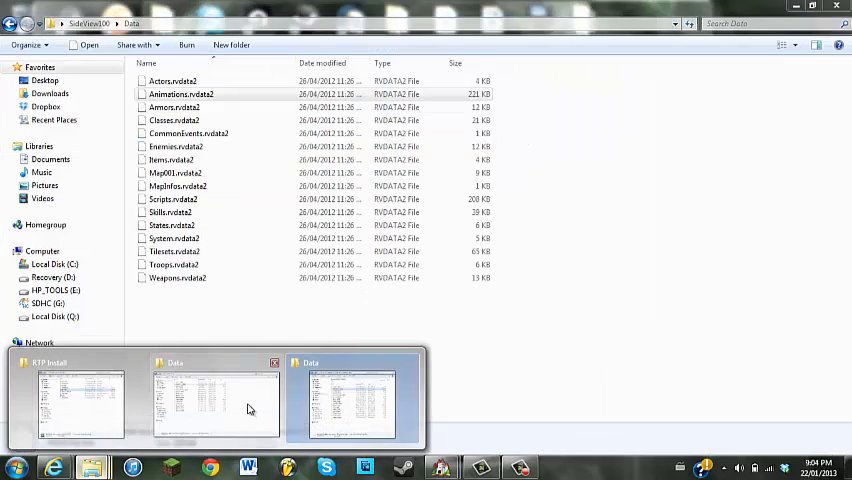
right_click(181, 93)
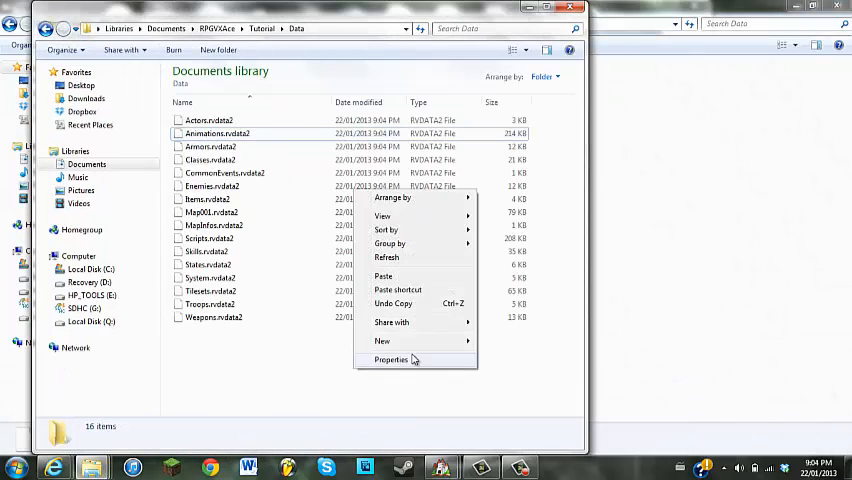
left_click(383, 276)
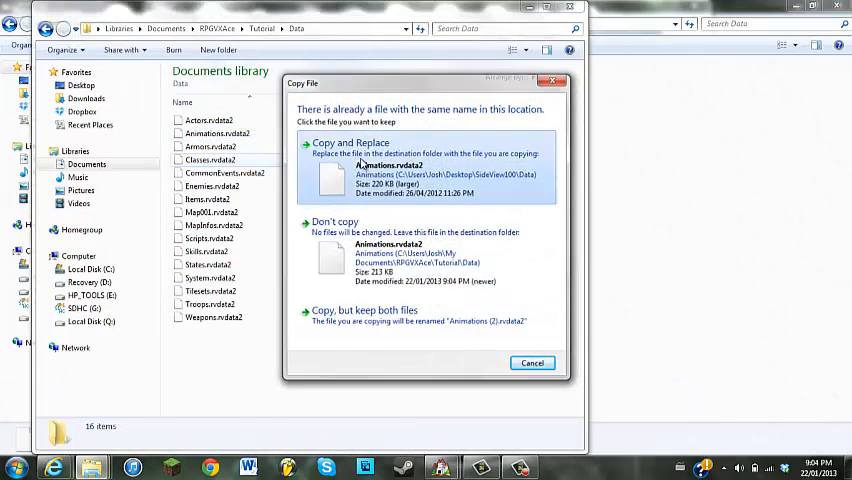
left_click(350, 142)
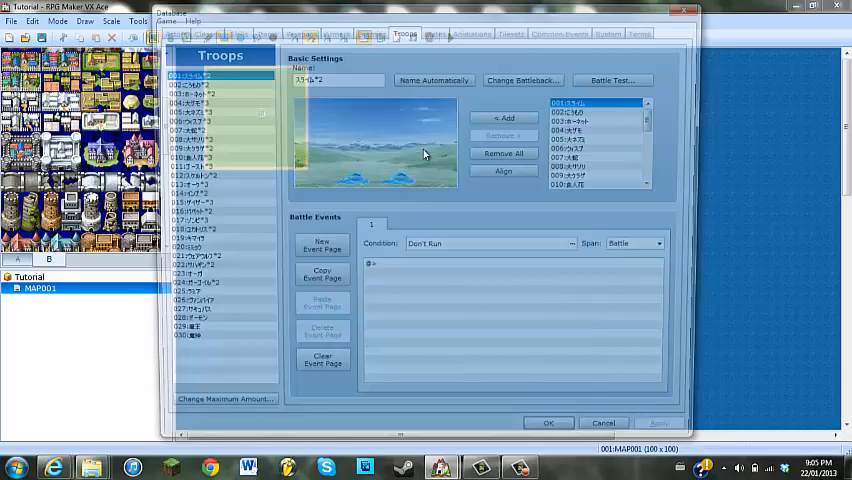
Run Battle Test on the first troop in Database > Troops and confirm with OK.
left_click(612, 80)
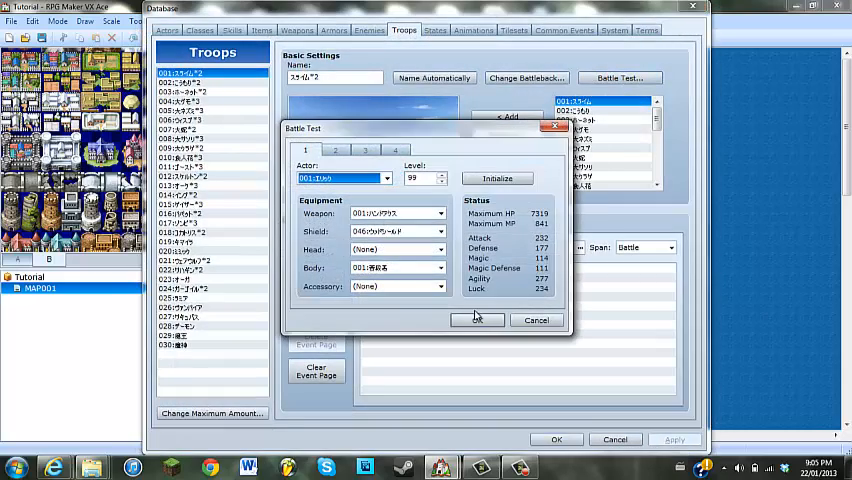
left_click(476, 319)
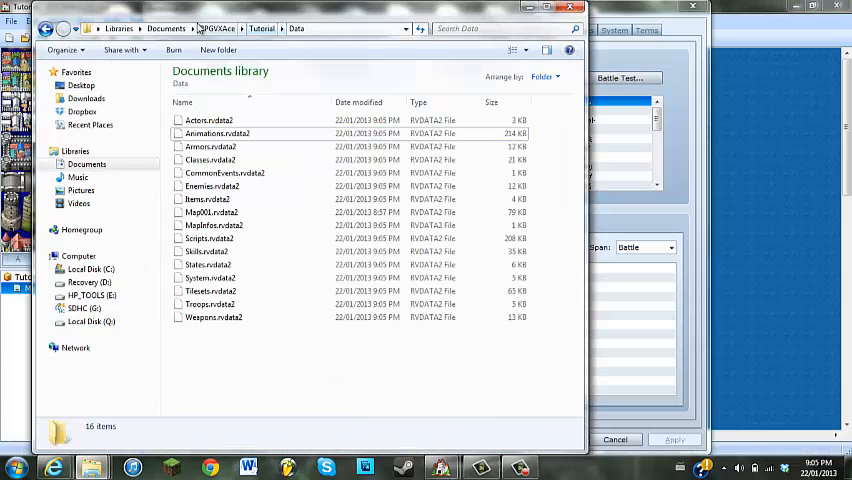
Scroll through Project2\Data's files, then close Explorer and the Tutorial Database.
left_click(47, 28)
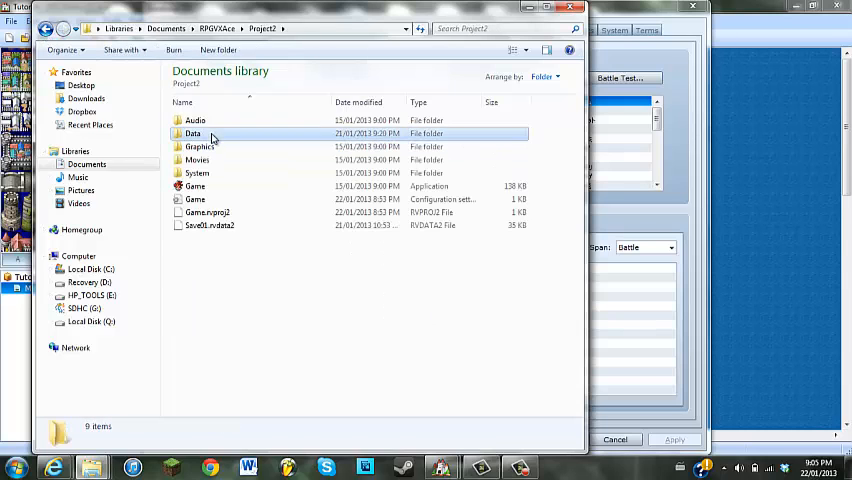
double_click(193, 133)
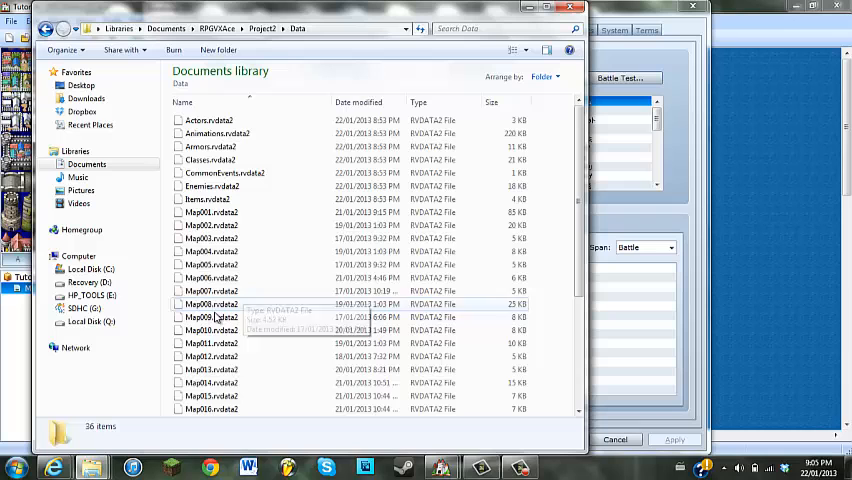
scroll("down", 3)
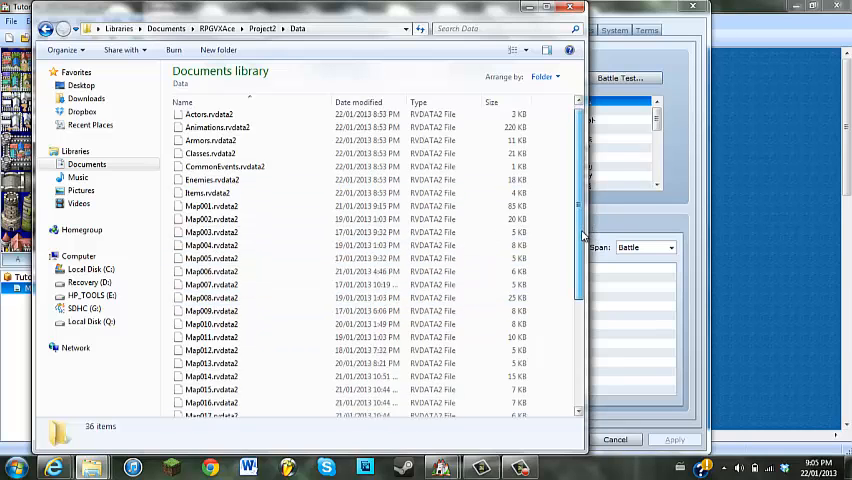
left_click(217, 133)
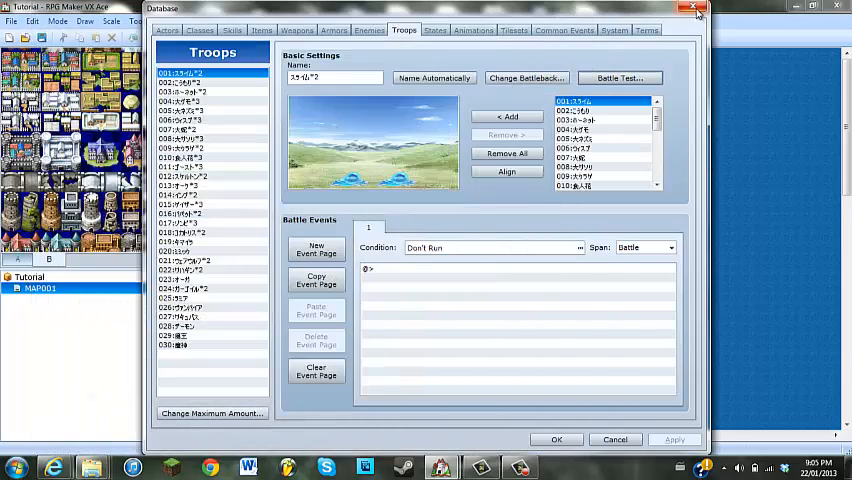
left_click(697, 10)
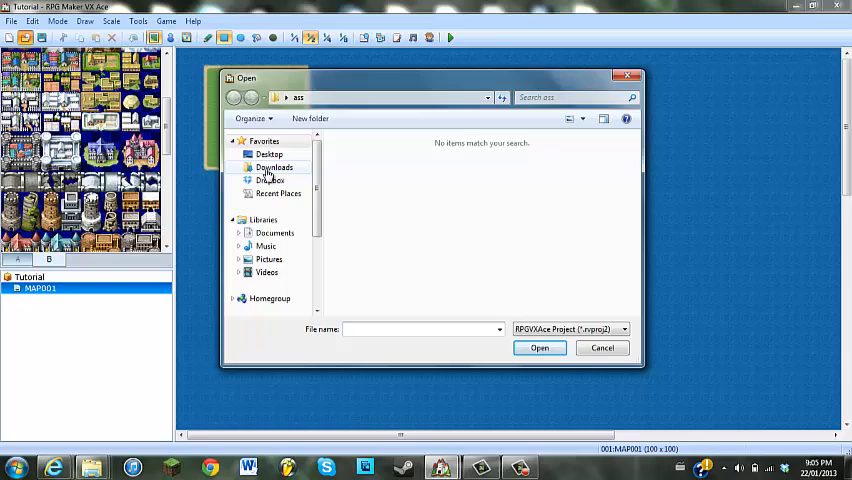
Open Documents\RPGVXAce\Project2 (Lost in the Myst) and bring up its Database.
left_click(275, 232)
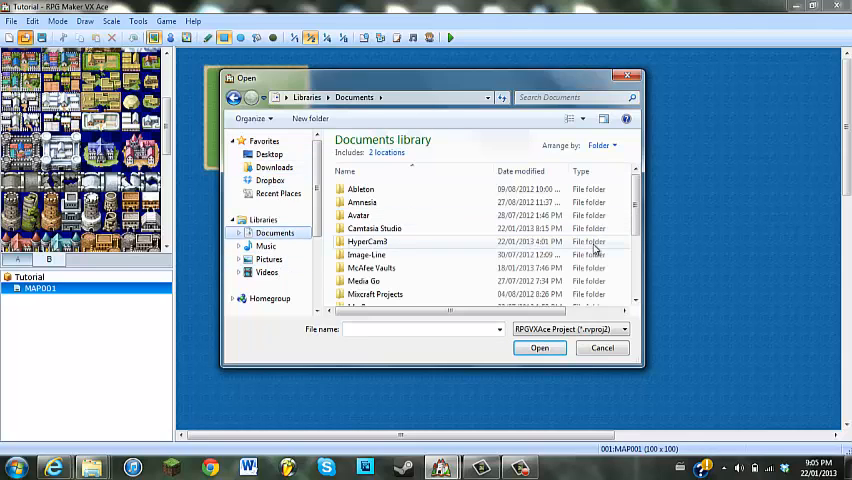
scroll("down", 3)
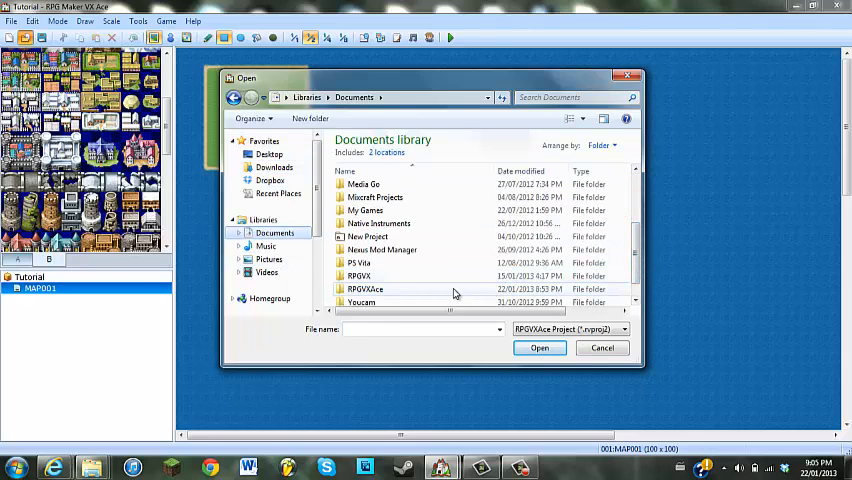
double_click(365, 289)
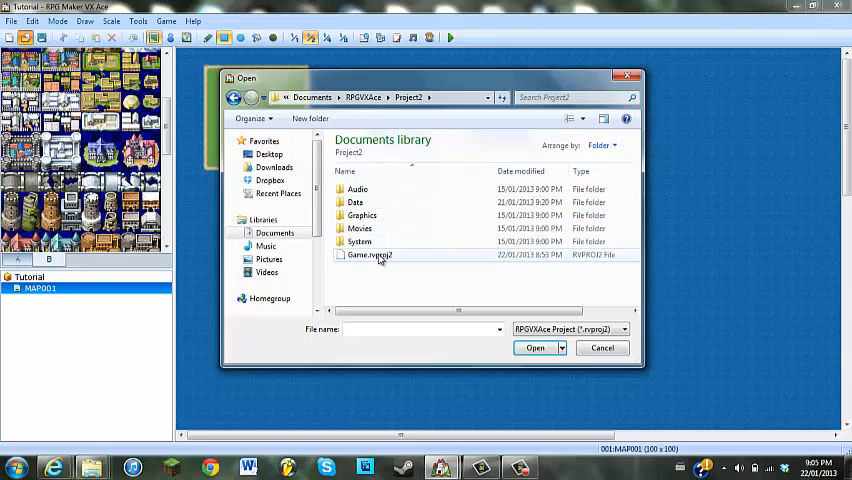
left_click(535, 347)
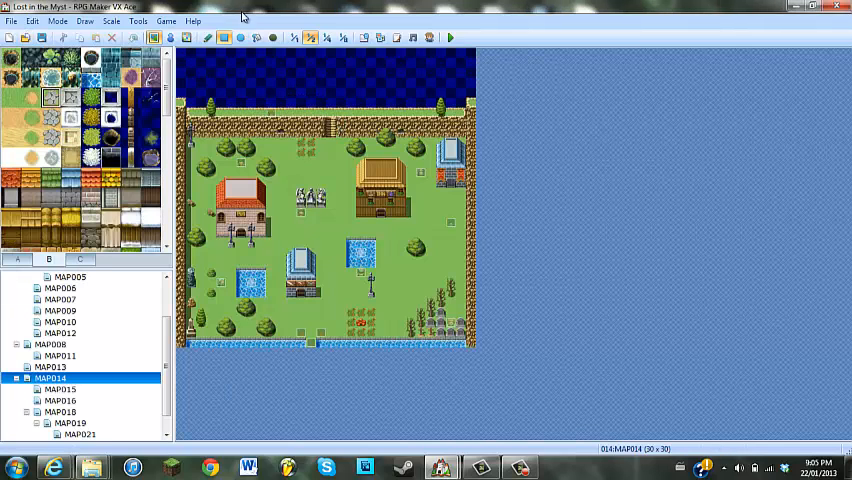
left_click(111, 20)
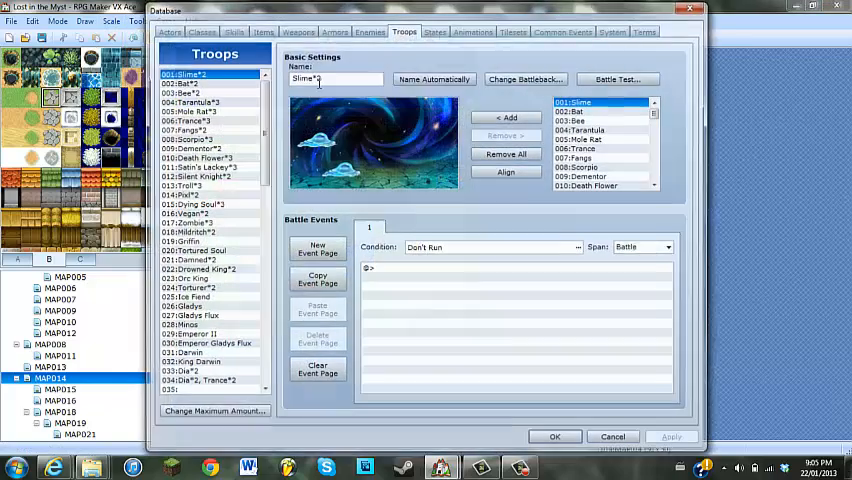
Start a battle test of troop 001:Slime*2 with Vayne at level 4.
left_click(619, 78)
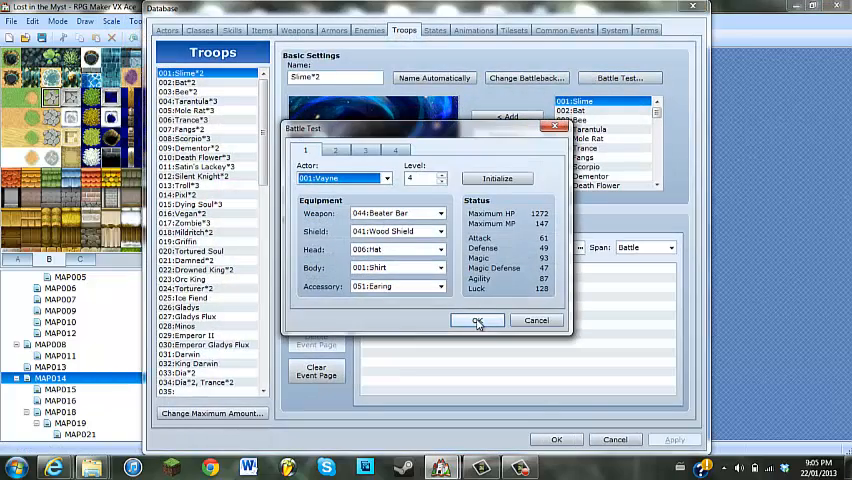
left_click(477, 320)
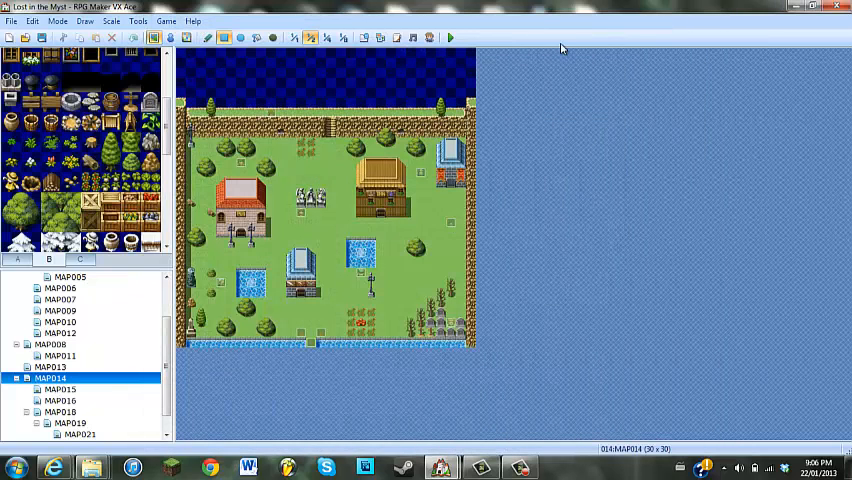
mouse_move(598, 229)
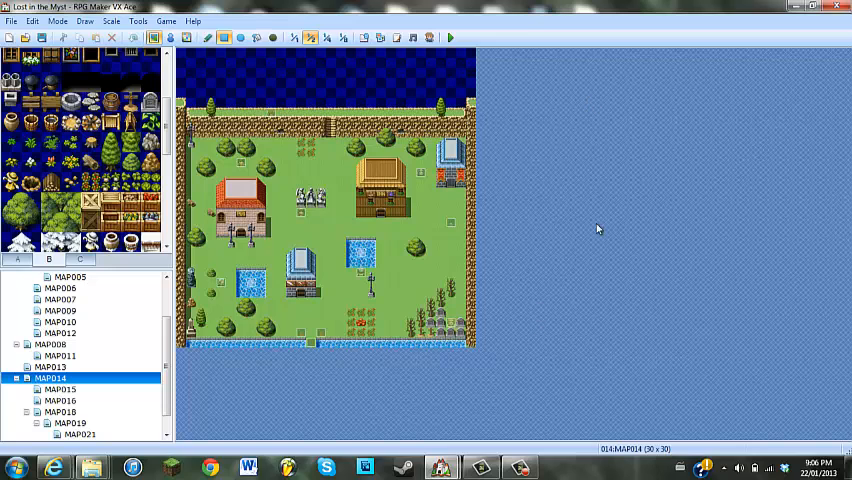